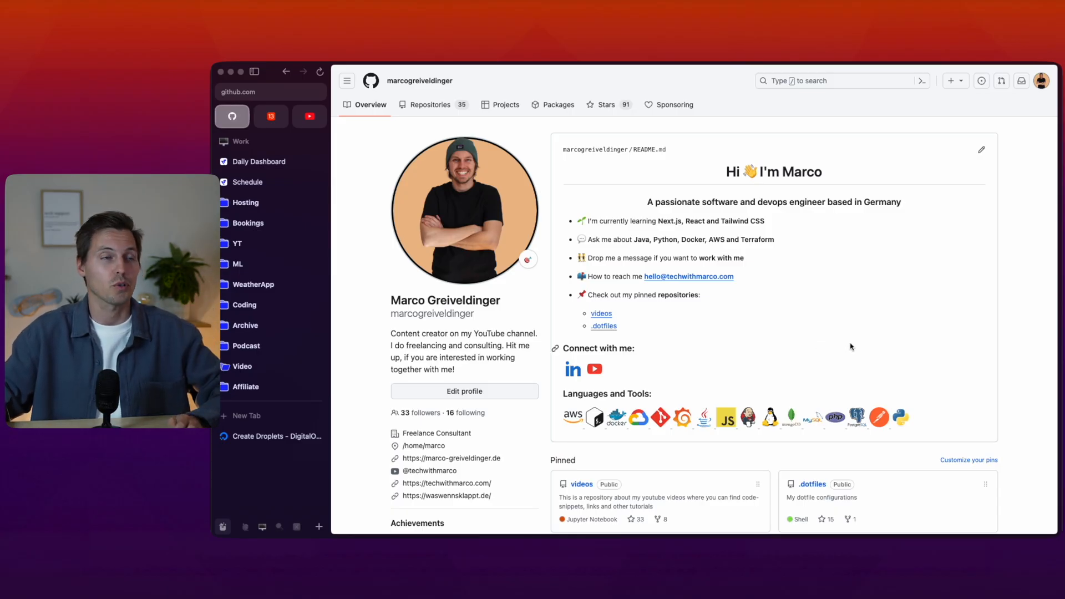
- Create a private repository named github-action-test with no README, gitignore or license
{"action": "left_click", "coordinate": [953, 80]}
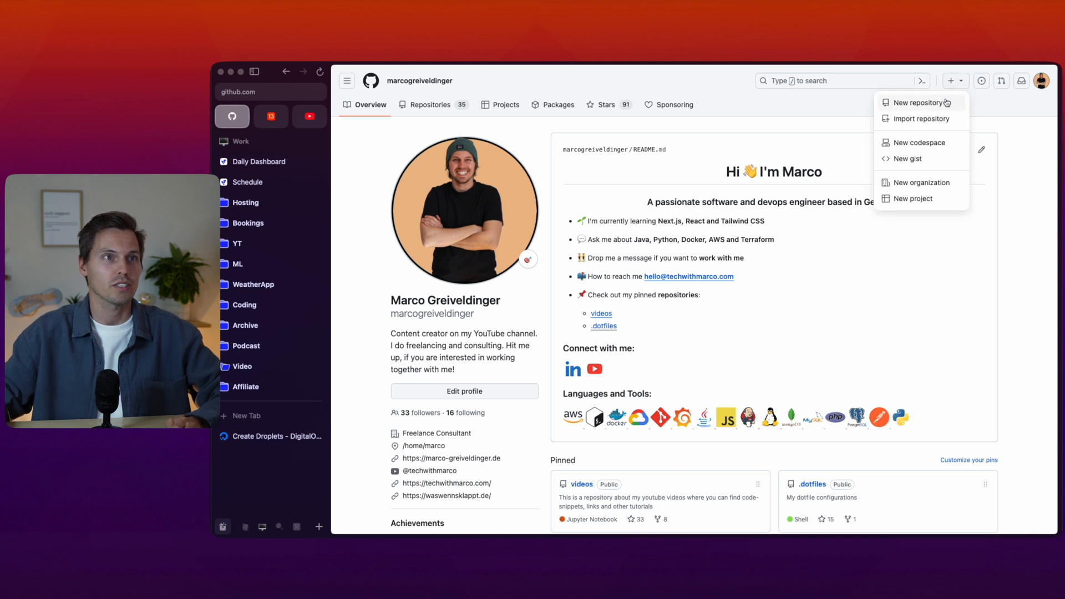
{"action": "left_click", "coordinate": [913, 102]}
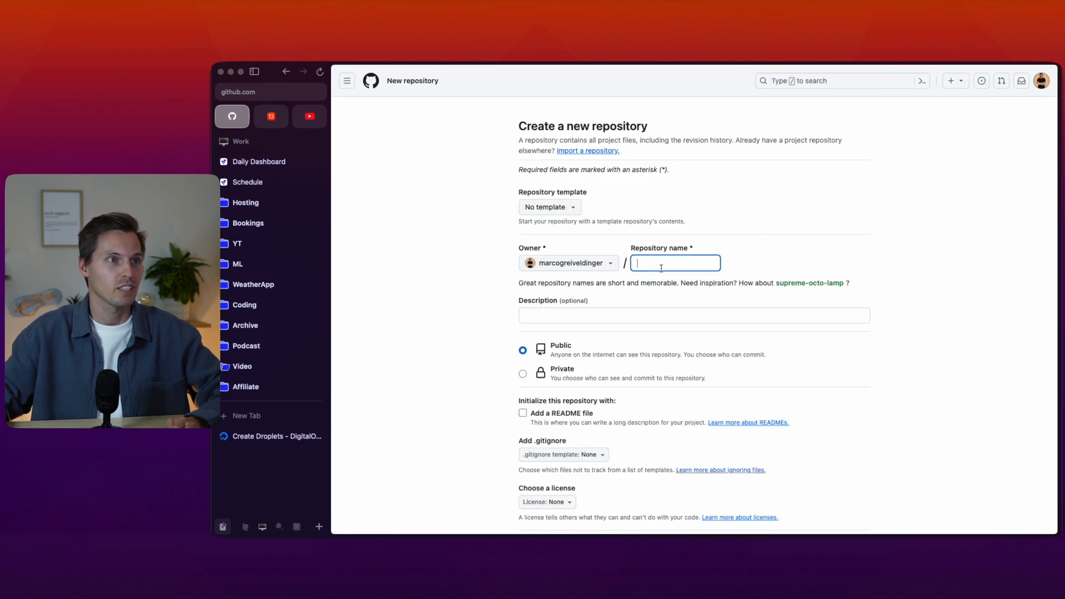
{"action": "type", "text": "github"}
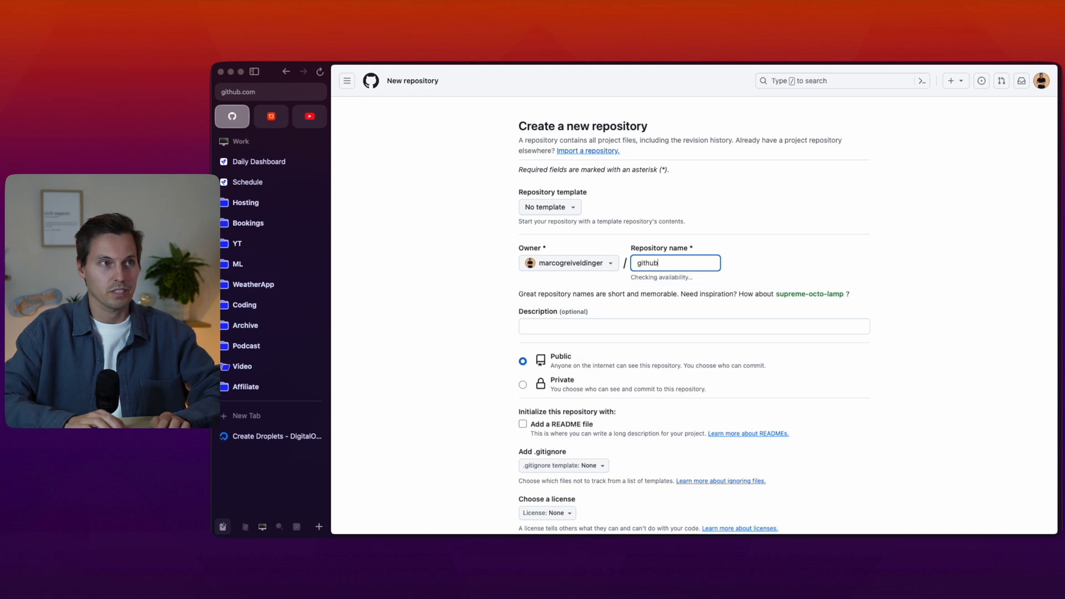
{"action": "type", "text": "-actio"}
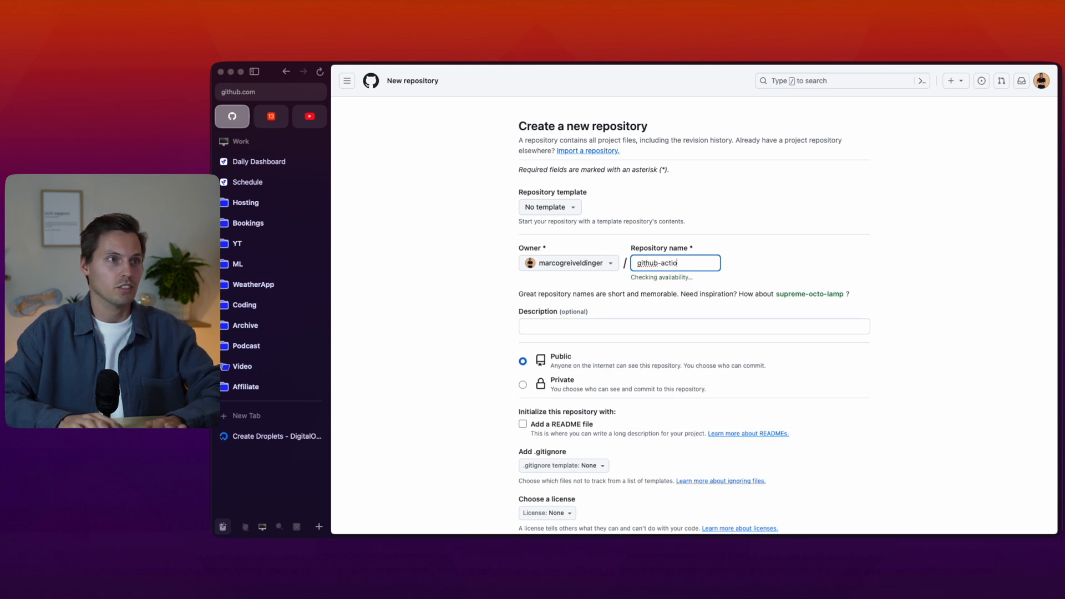
{"action": "type", "text": "n-test"}
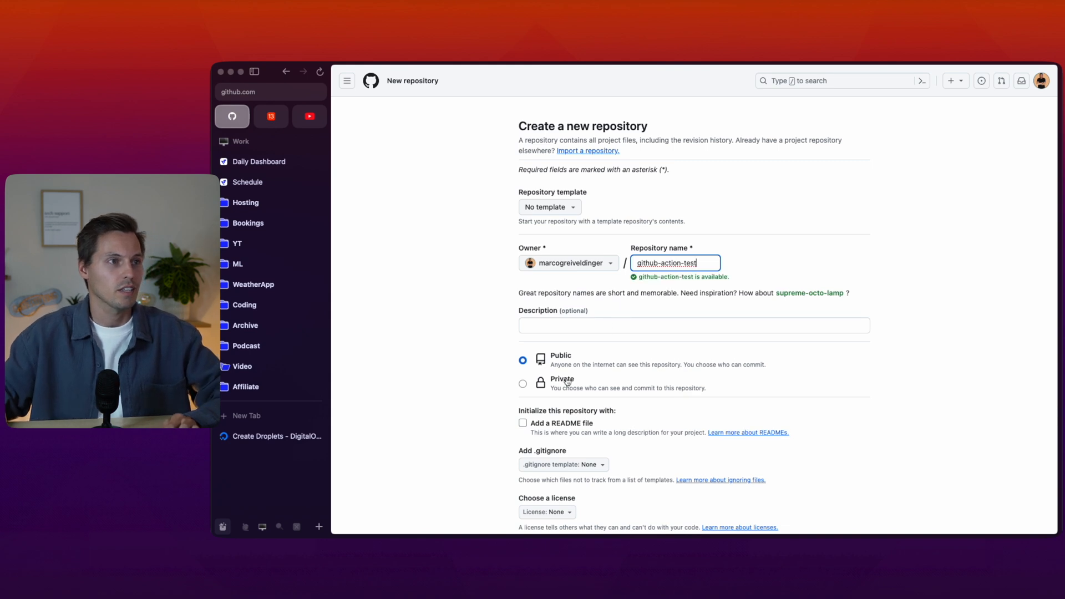
{"action": "left_click", "coordinate": [523, 383]}
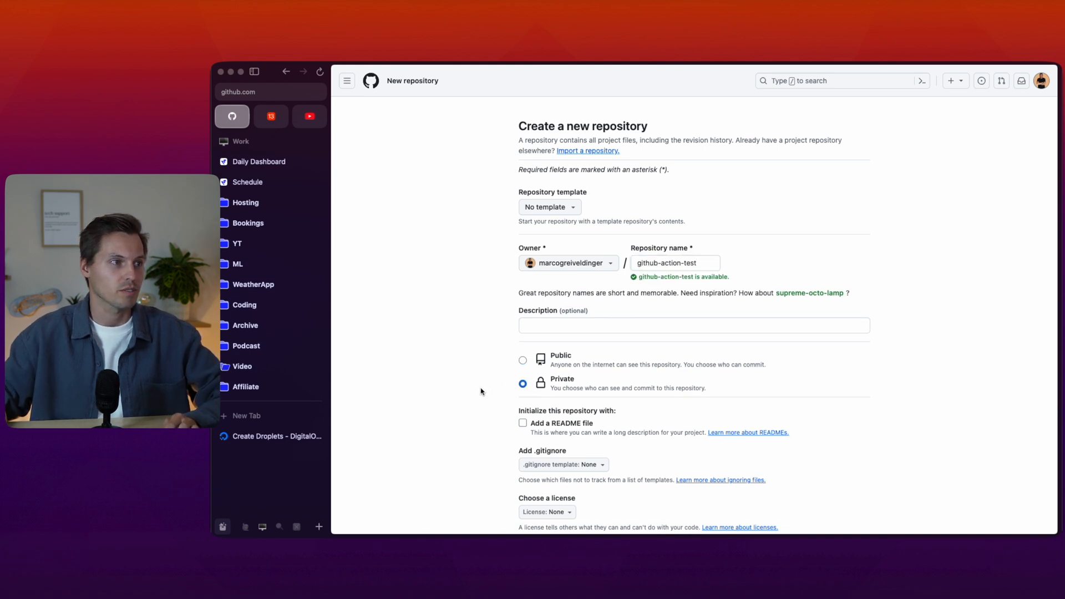
{"action": "left_click", "coordinate": [828, 517]}
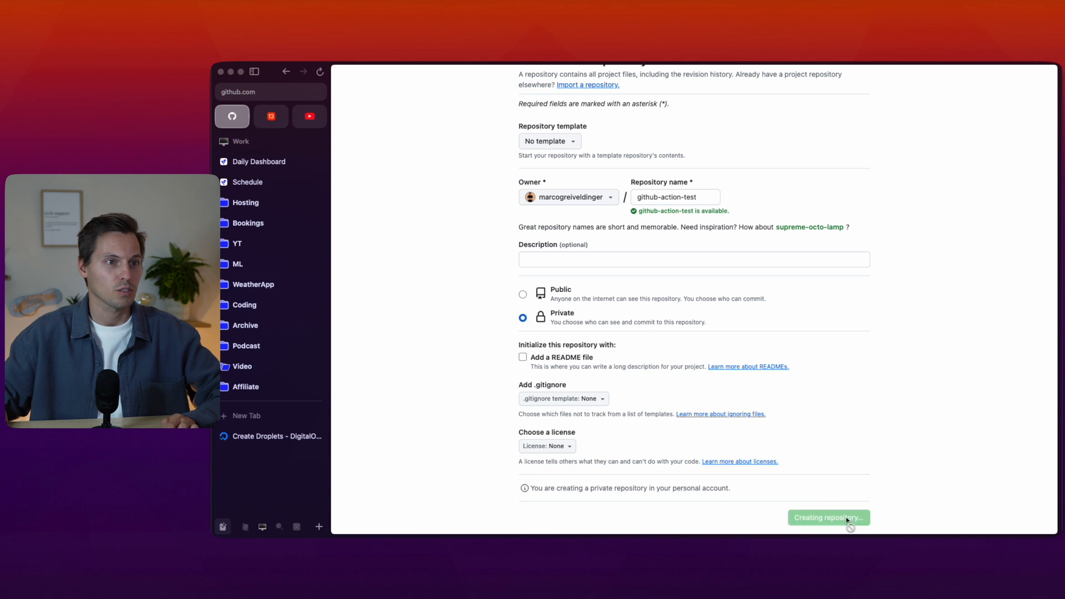
- Open github-action-test's Actions Runners settings, which list no runners yet
{"action": "left_click", "coordinate": [828, 518]}
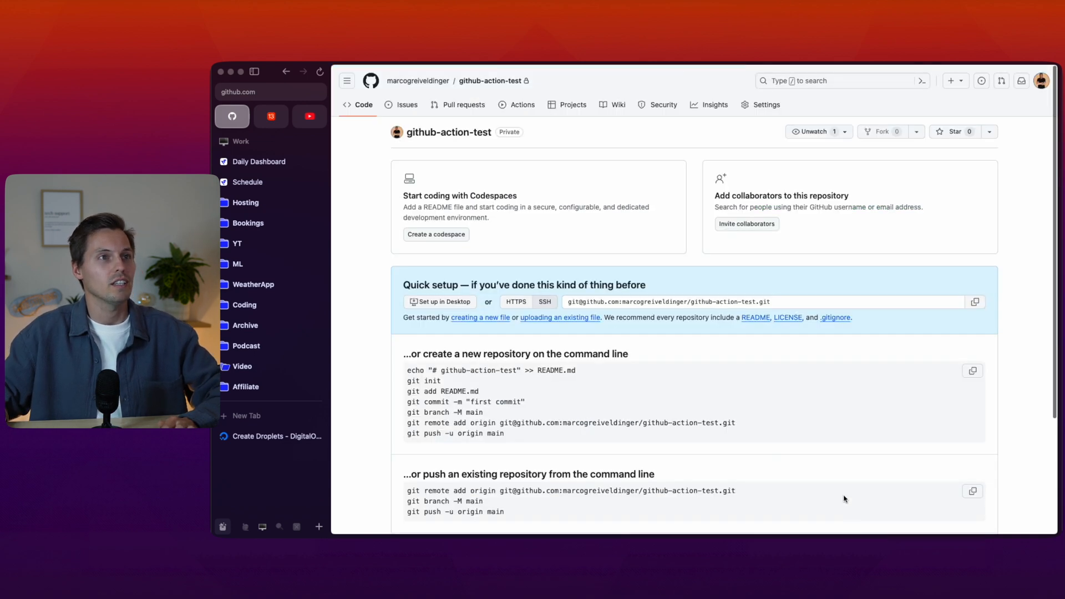
{"action": "mouse_move", "coordinate": [773, 141]}
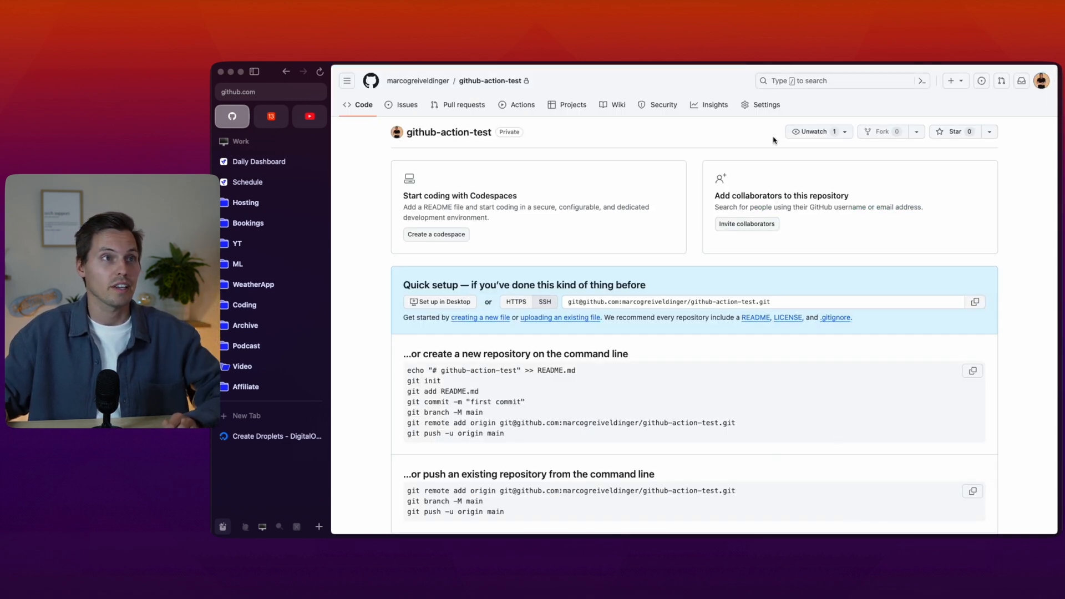
{"action": "left_click", "coordinate": [766, 105]}
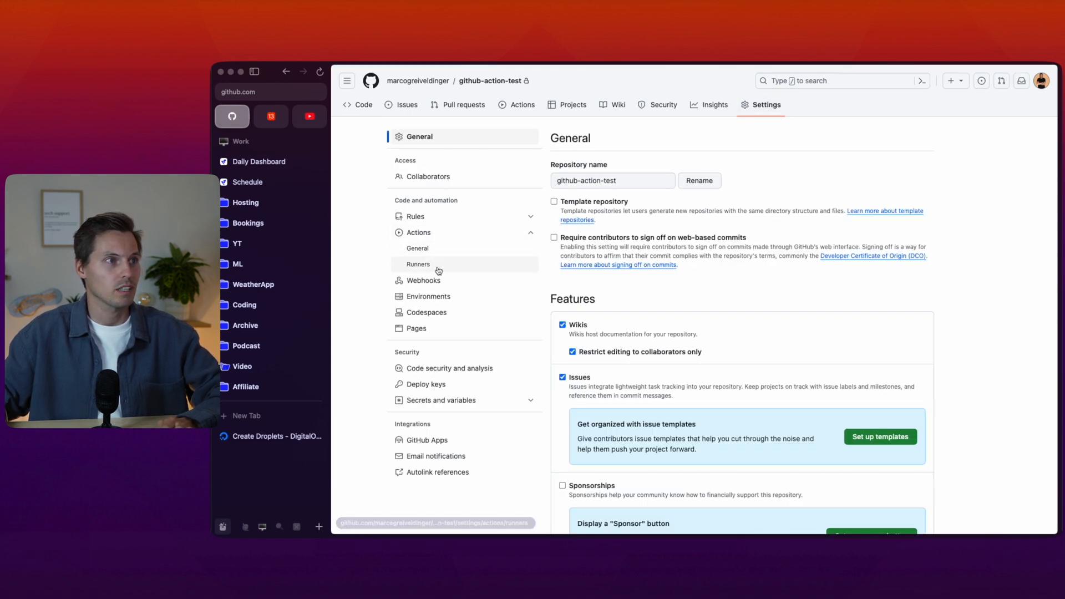
{"action": "left_click", "coordinate": [418, 264]}
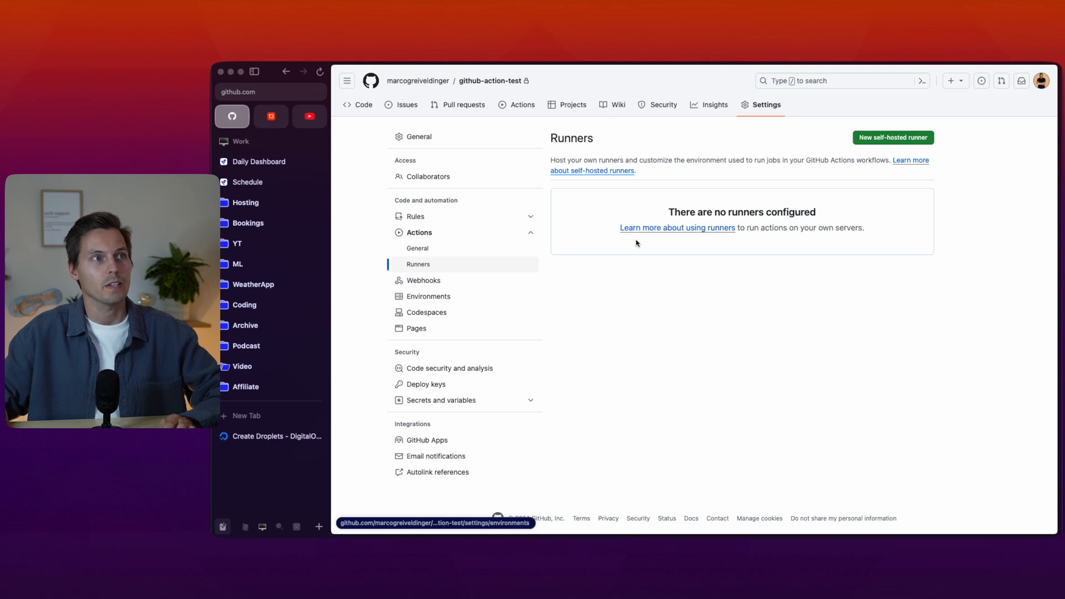
{"action": "mouse_move", "coordinate": [731, 187]}
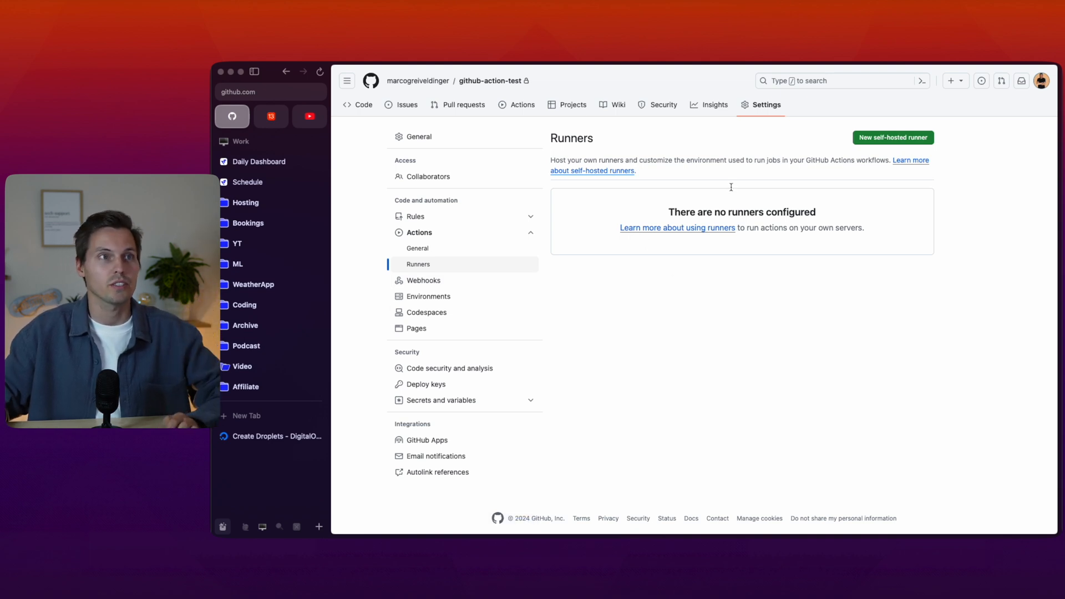
{"action": "mouse_move", "coordinate": [892, 137]}
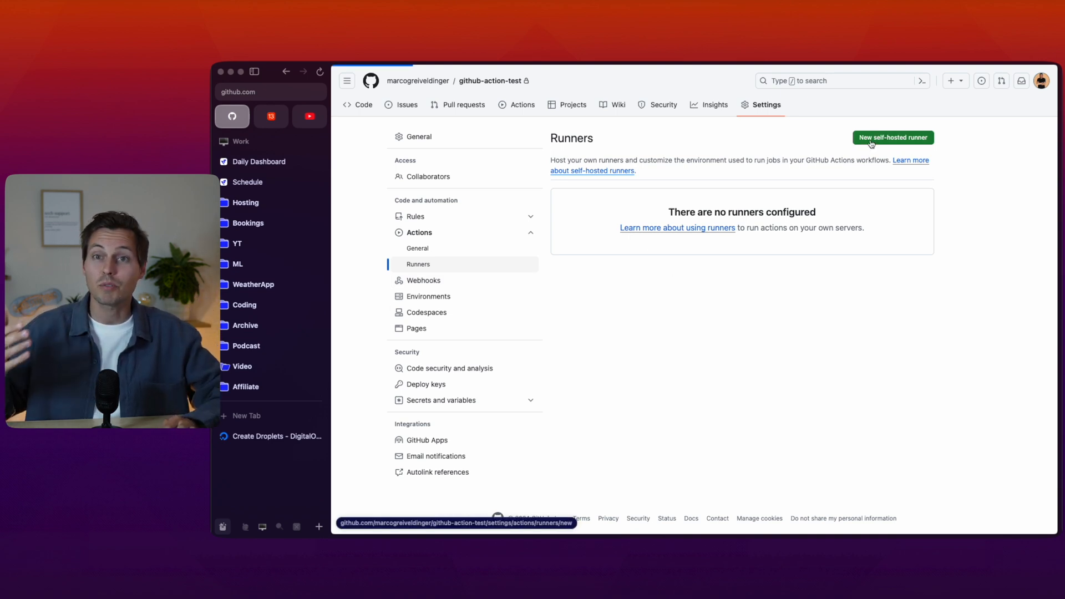
- Start a new self-hosted runner, preview Windows, then show Linux x64 setup commands
{"action": "left_click", "coordinate": [893, 137]}
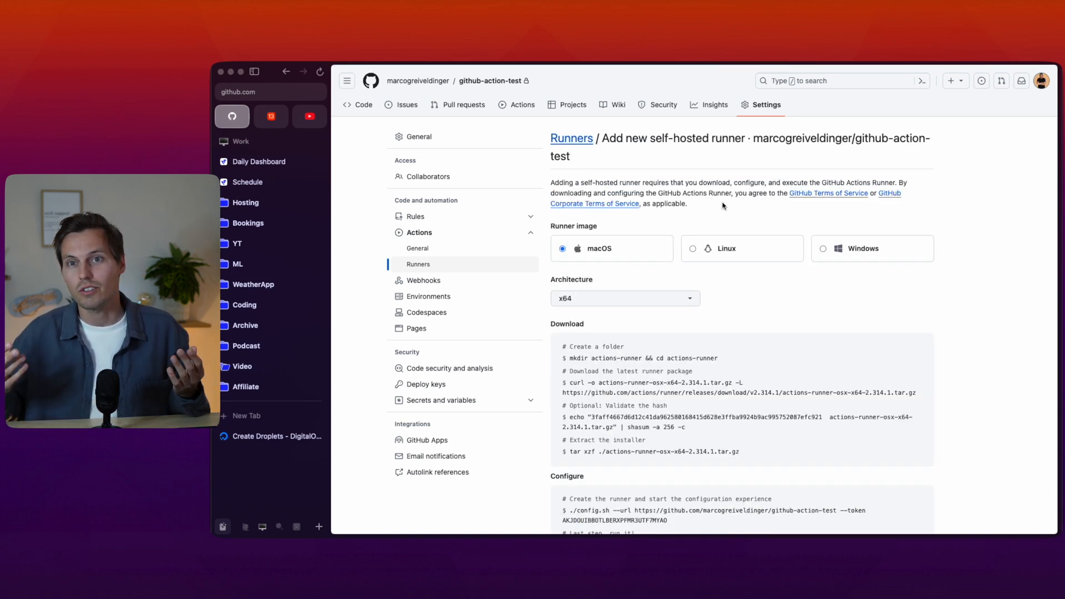
{"action": "mouse_move", "coordinate": [714, 266]}
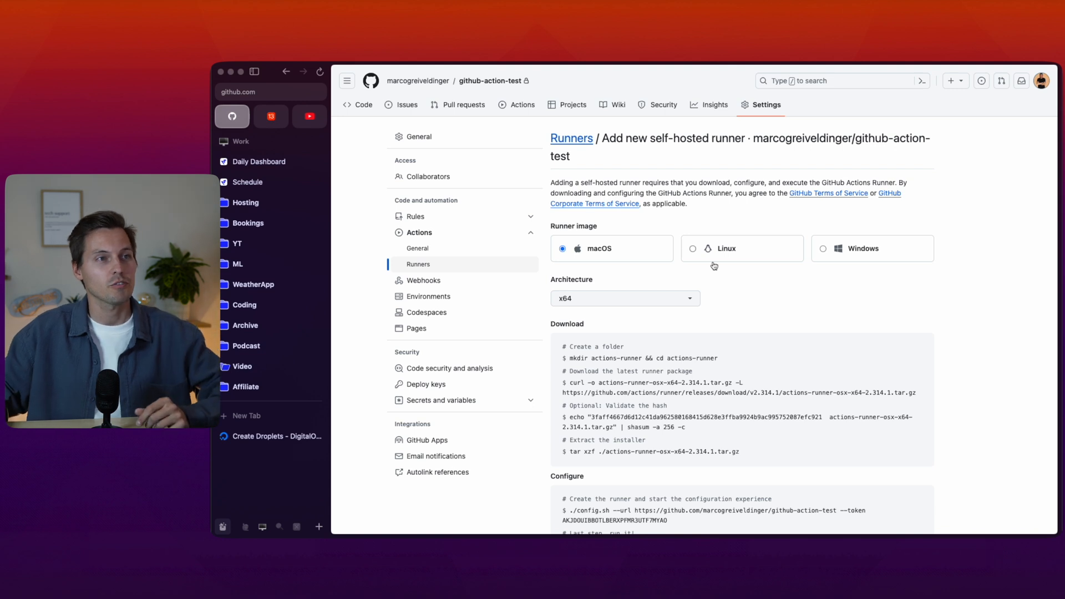
{"action": "mouse_move", "coordinate": [614, 267]}
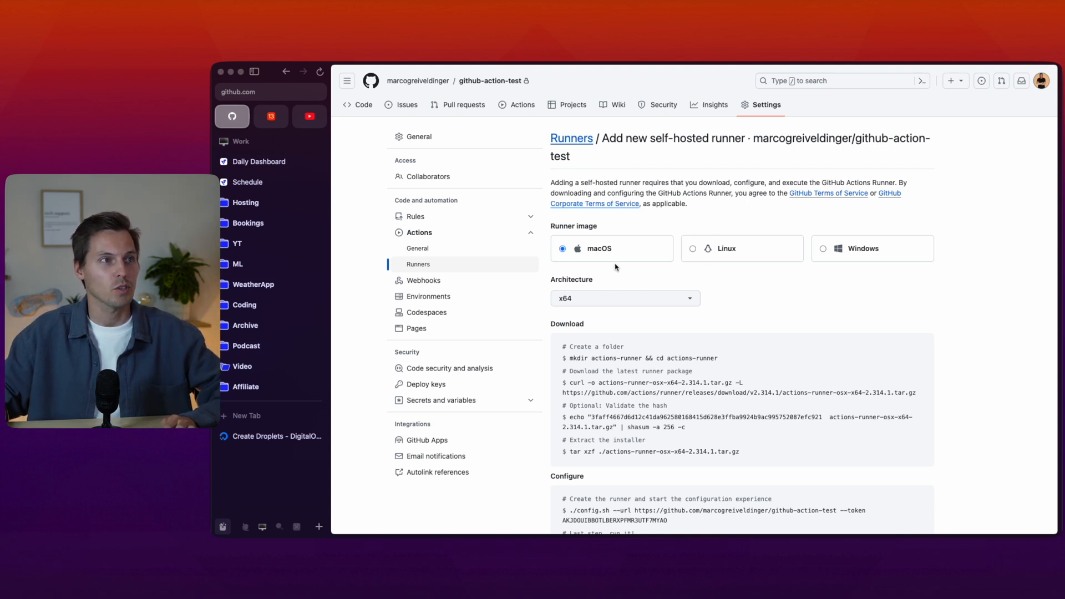
{"action": "left_click", "coordinate": [624, 299]}
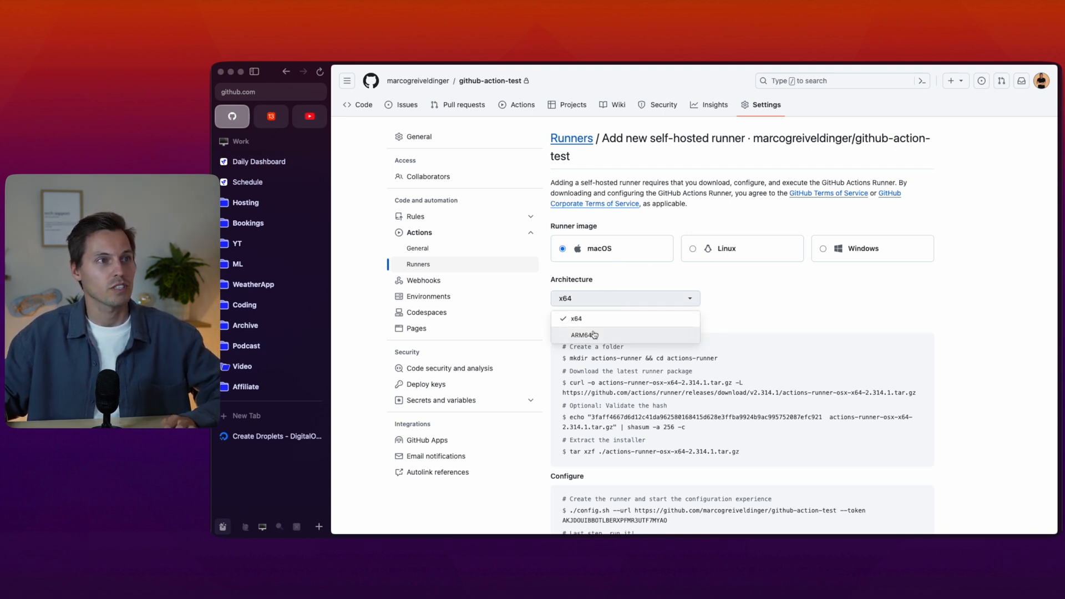
{"action": "mouse_move", "coordinate": [762, 261]}
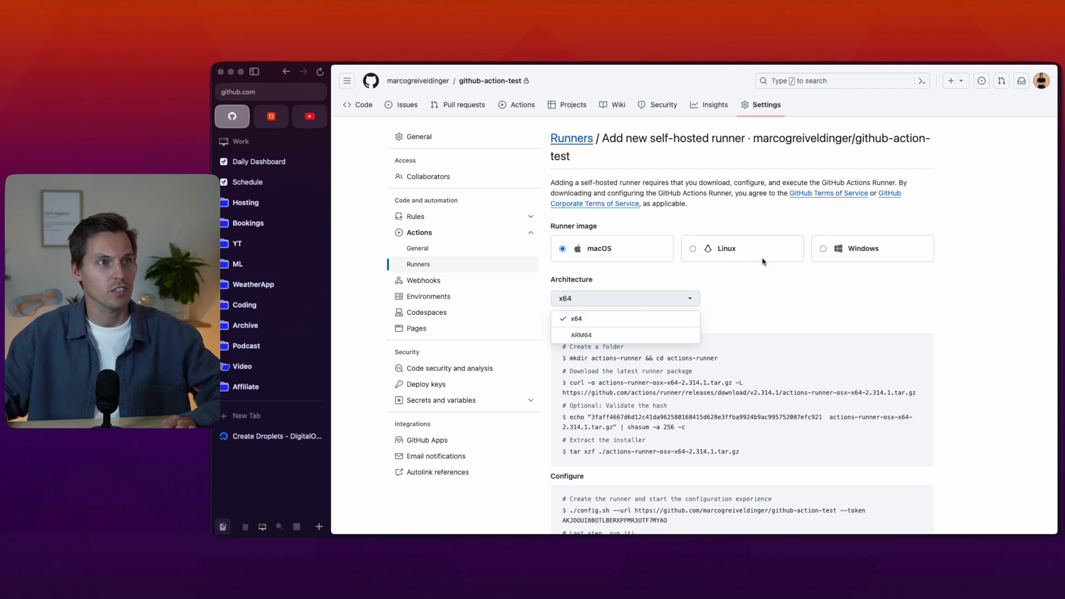
{"action": "left_click", "coordinate": [726, 247]}
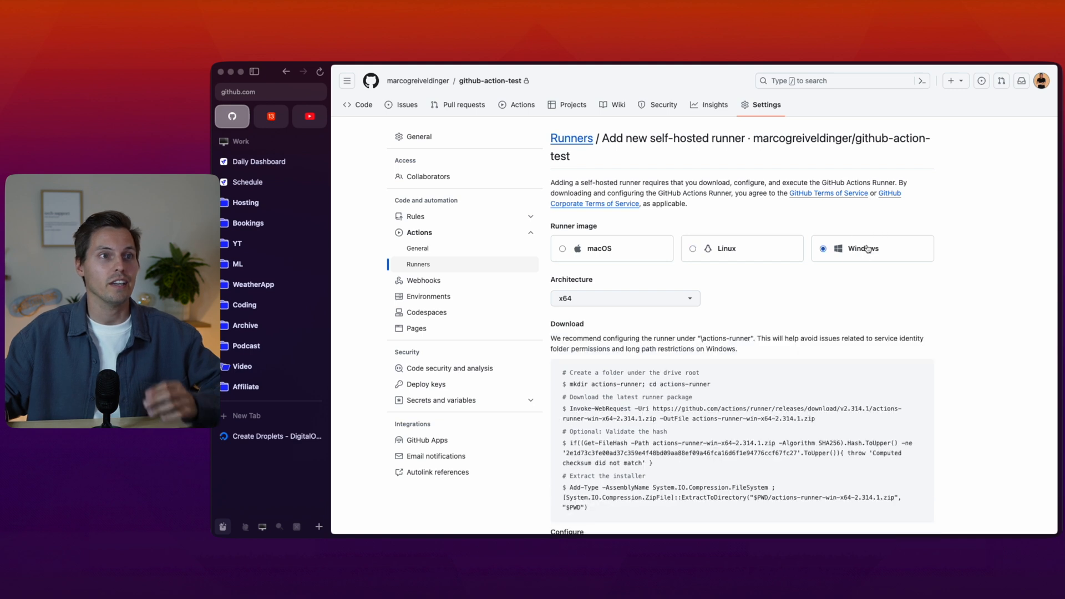
{"action": "mouse_move", "coordinate": [828, 320]}
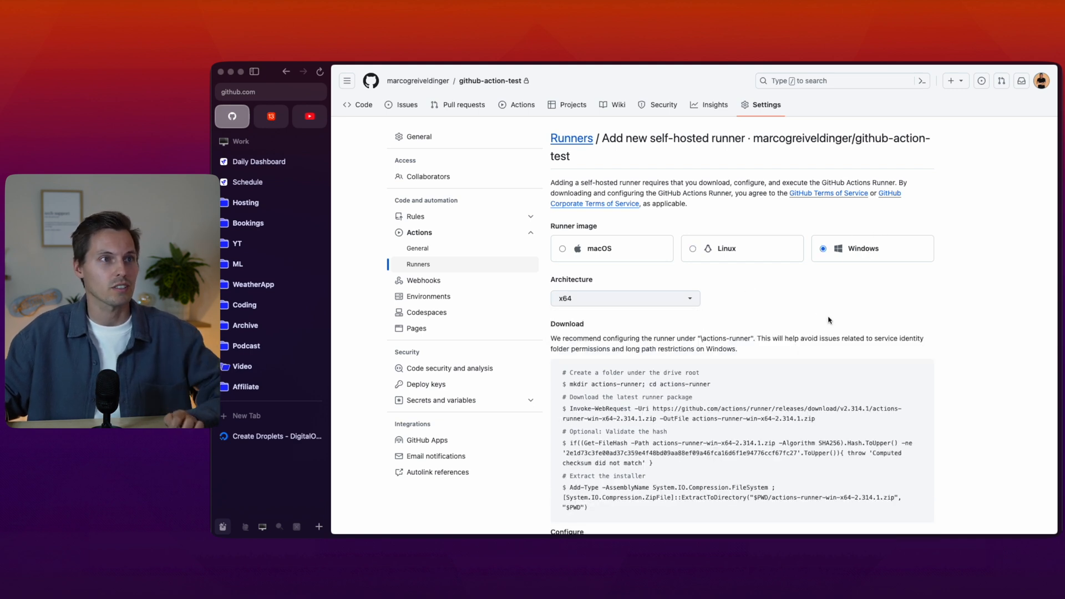
{"action": "left_click", "coordinate": [692, 248]}
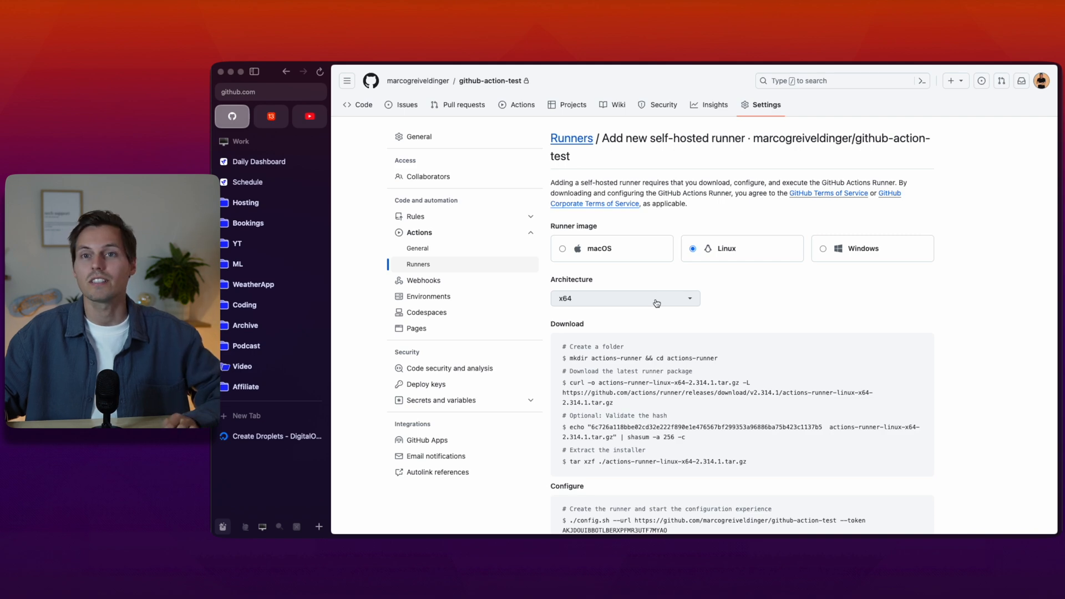
{"action": "mouse_move", "coordinate": [614, 356]}
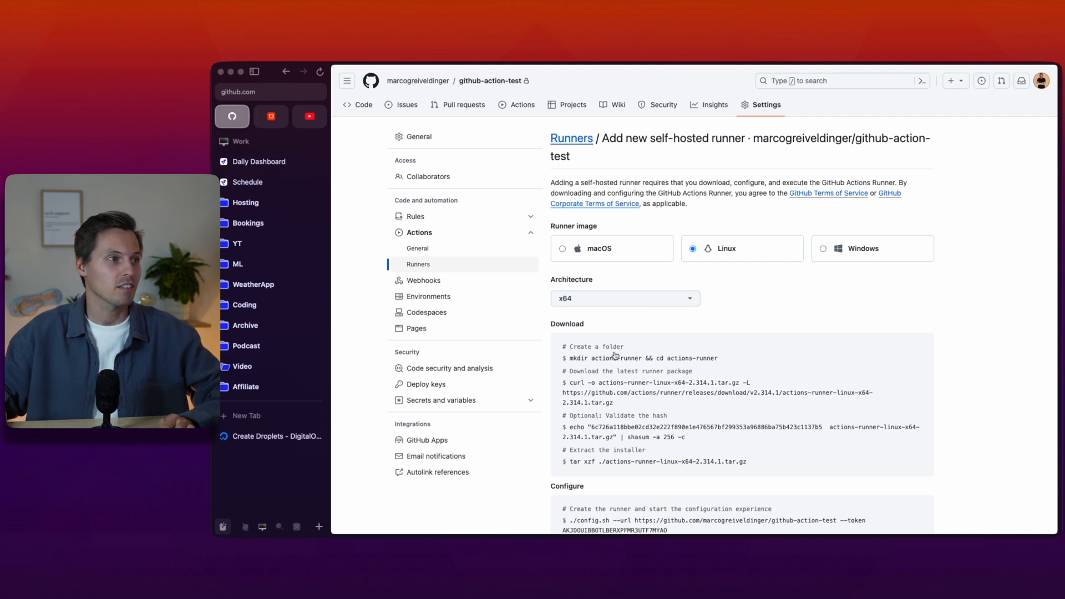
- Create the Frankfurt droplet ubuntu-s-1vcpu-512mb-10gb-fra1-01 under first-project
{"action": "left_click", "coordinate": [270, 436]}
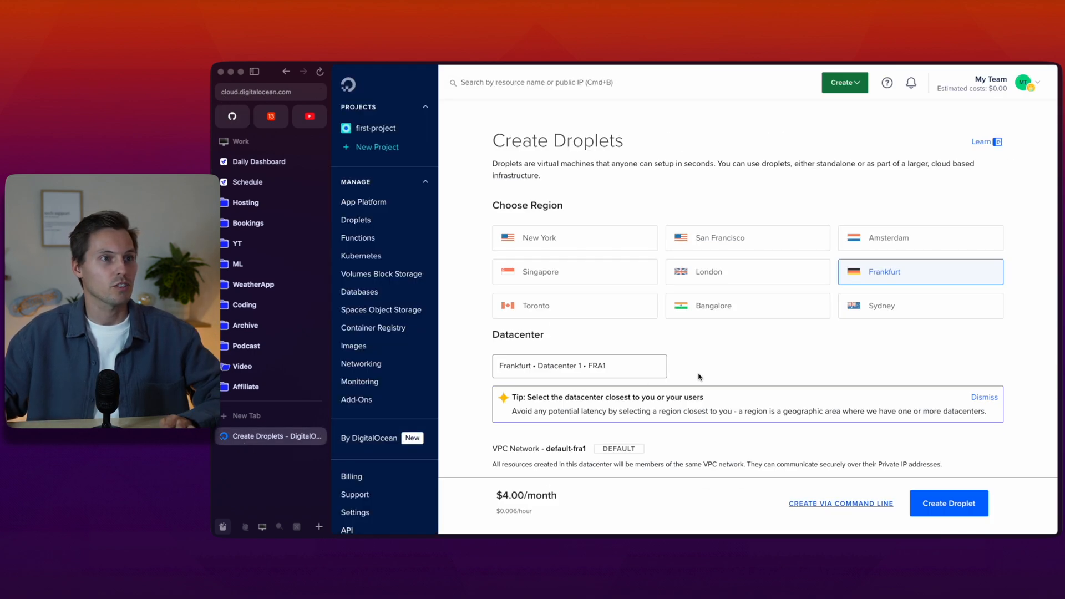
{"action": "scroll", "scroll_direction": "down", "scroll_amount": 3}
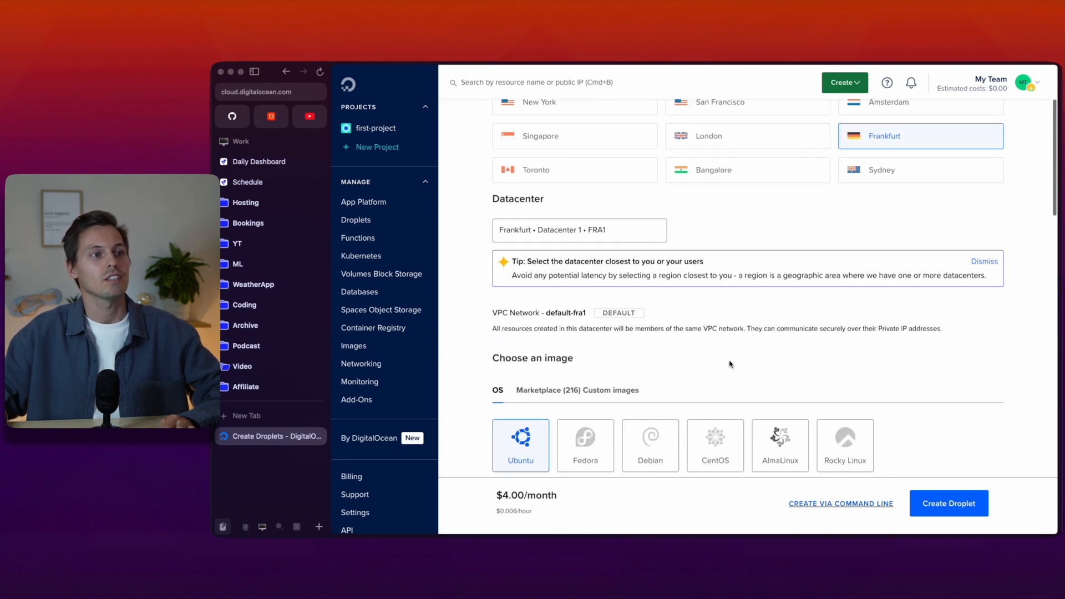
{"action": "scroll", "scroll_direction": "down", "scroll_amount": 3}
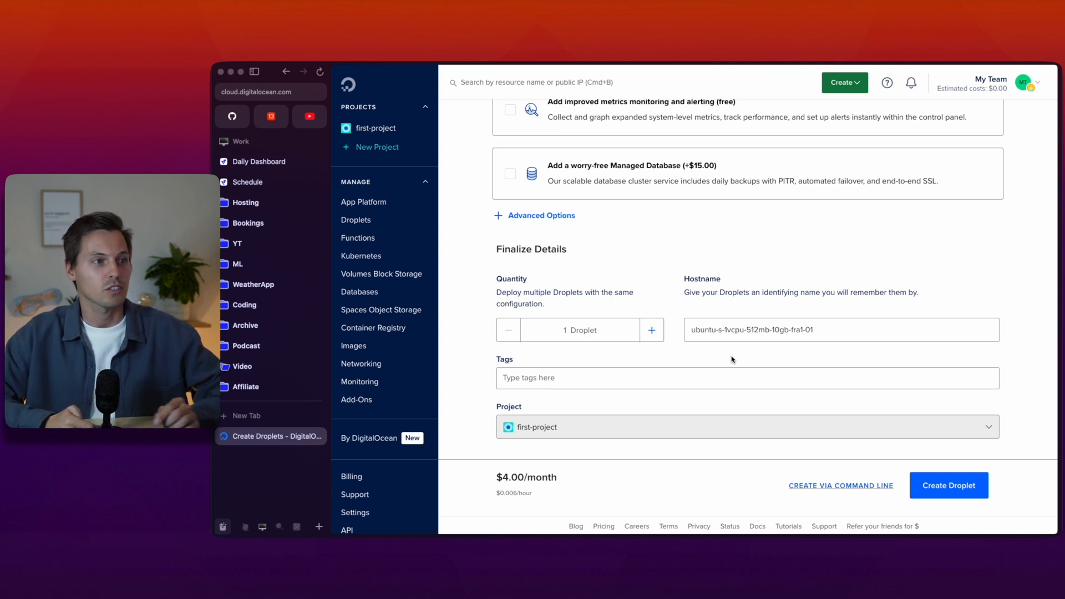
{"action": "mouse_move", "coordinate": [741, 344]}
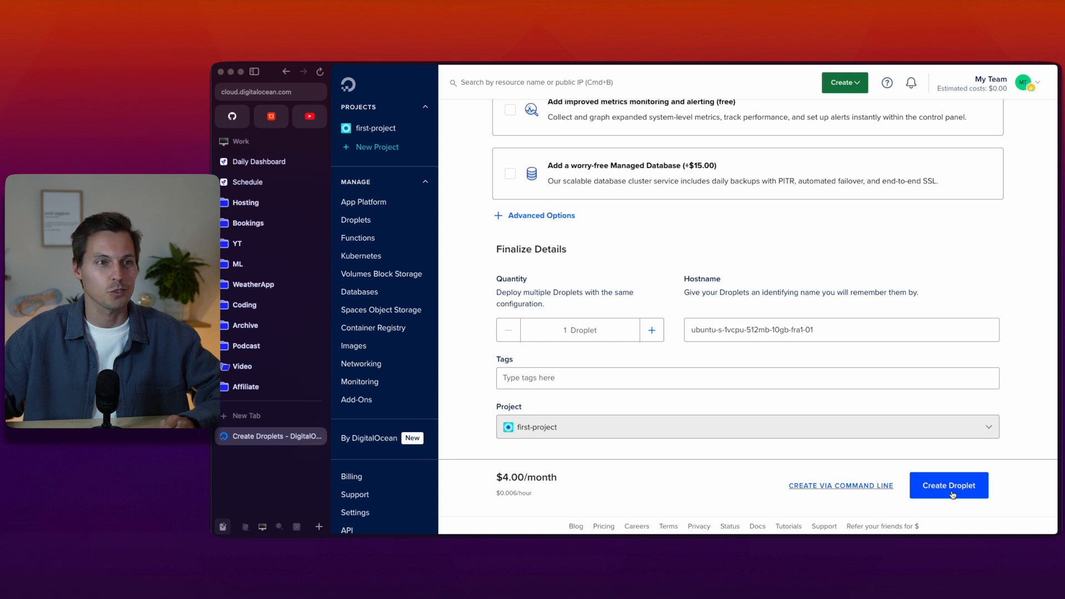
{"action": "left_click", "coordinate": [948, 484]}
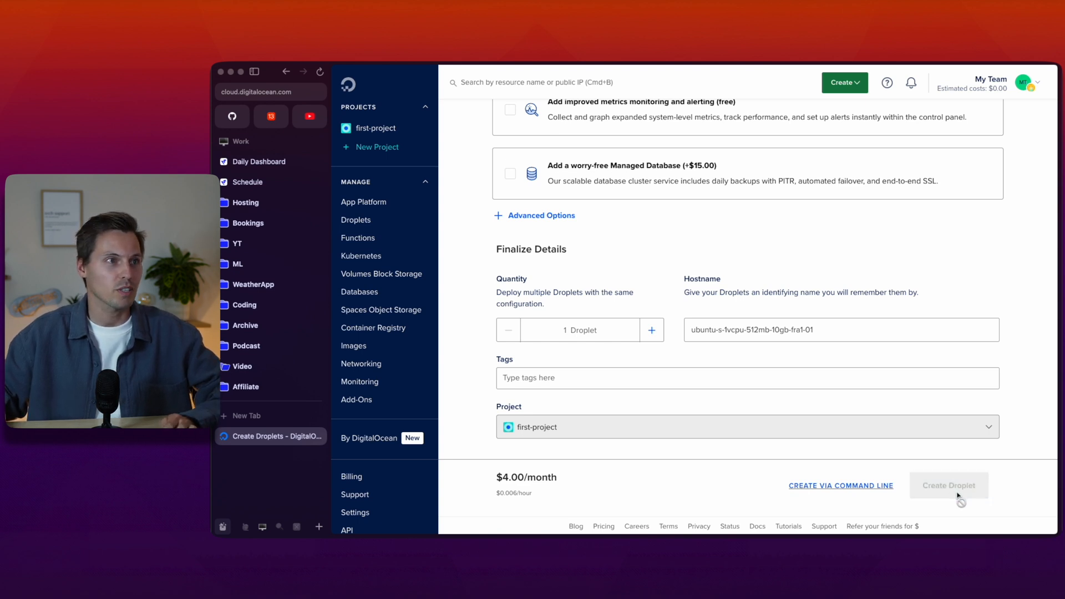
{"action": "left_click", "coordinate": [947, 485]}
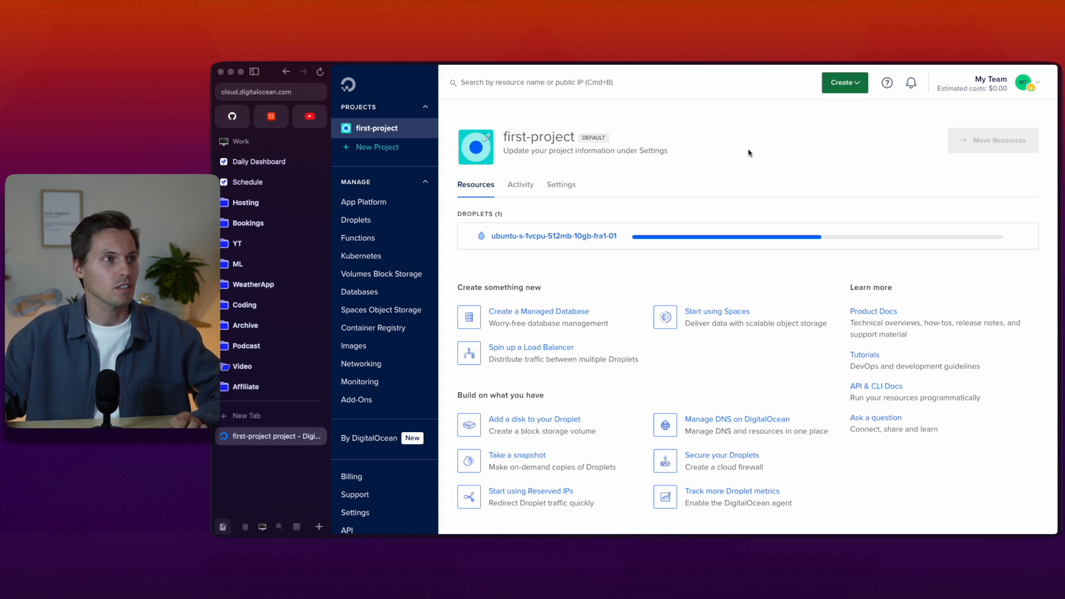
- Download, verify and extract the macOS runner 2.314.1 package, then paste the config.sh command
{"action": "left_click", "coordinate": [232, 116]}
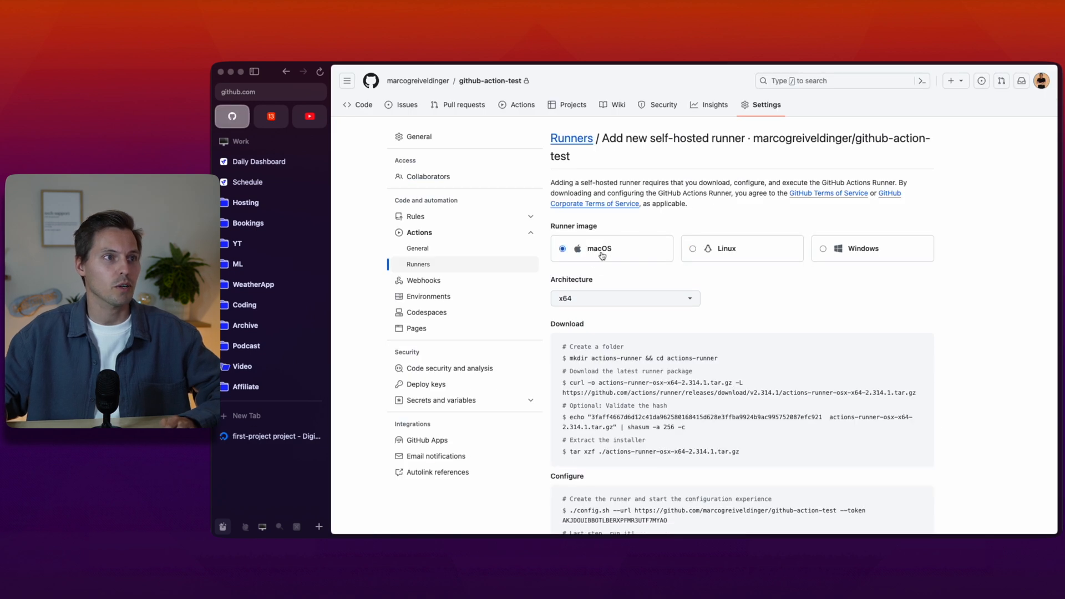
{"action": "mouse_move", "coordinate": [597, 358]}
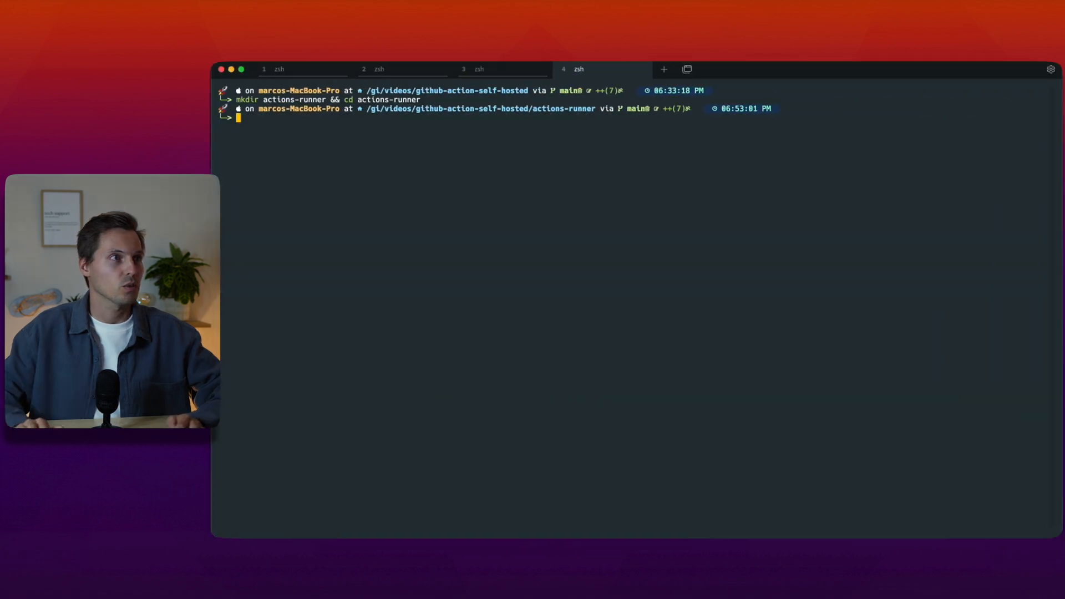
{"action": "type", "text": "curl -o actions-runner-osx-x64-2.314.1.tar.gz -L https://github.com/actions/runner/releases/download/v2.314.1/actions-runner-osx-x64-2.314.1.tar.gz"}
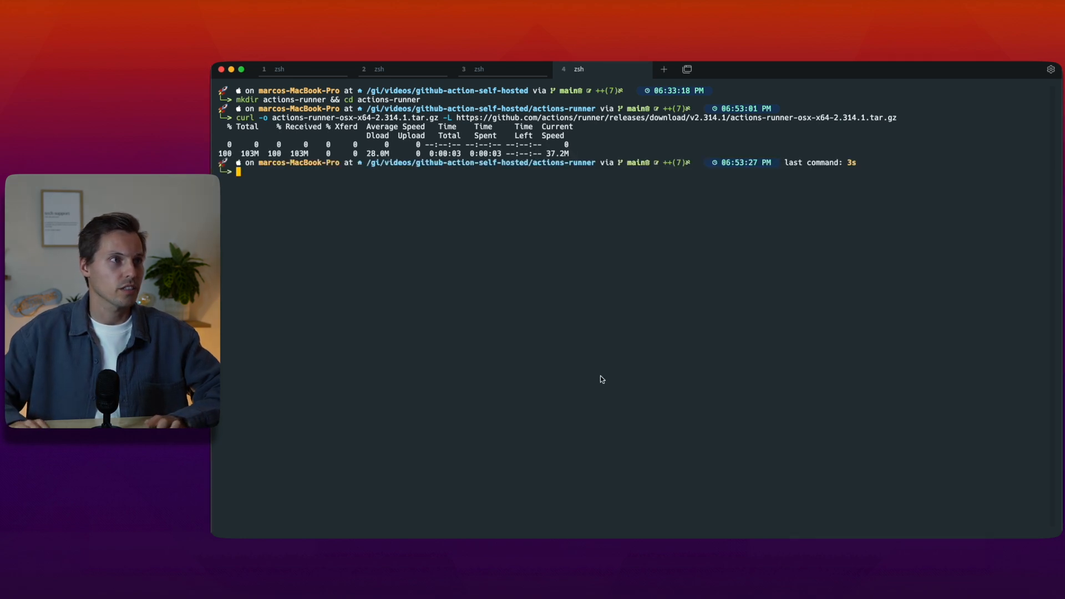
{"action": "key", "text": "Return"}
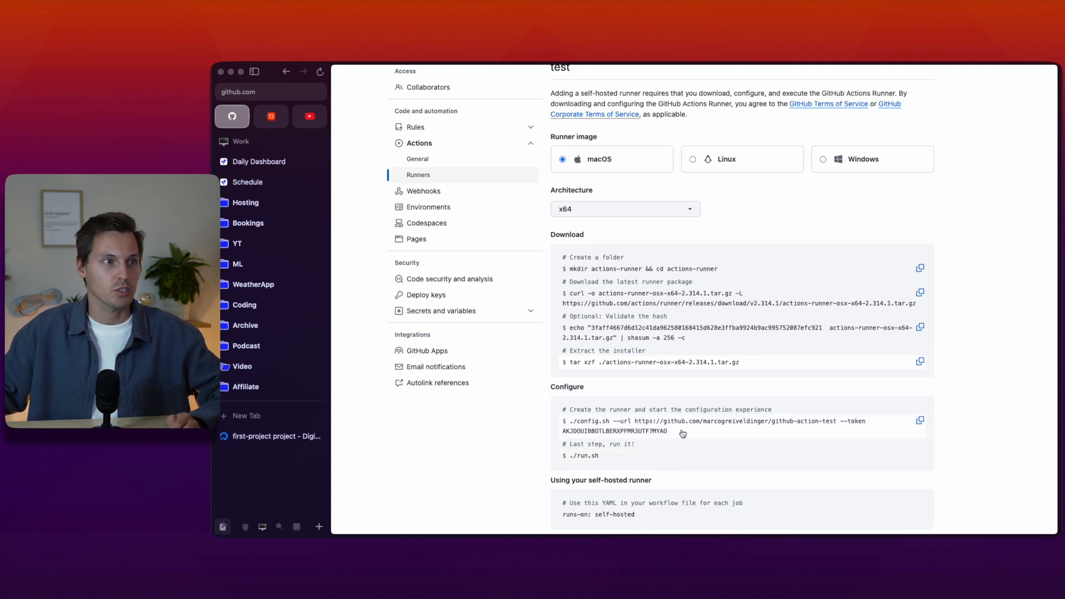
{"action": "left_click", "coordinate": [920, 420]}
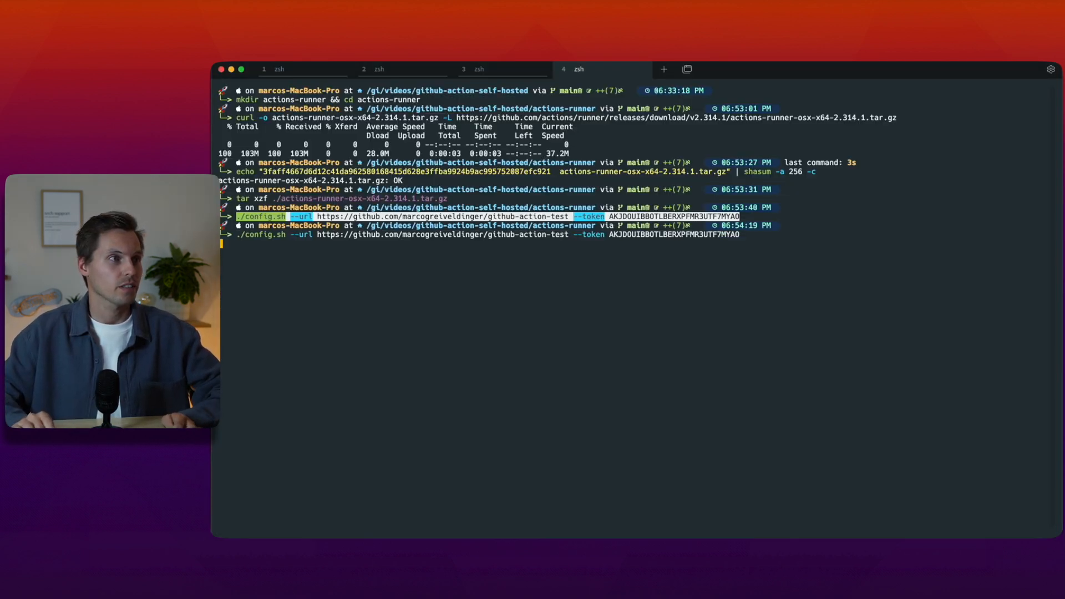
- Register the macOS runner with default group, name, labels and work folder, then start ./run.sh
{"action": "key", "text": "Return"}
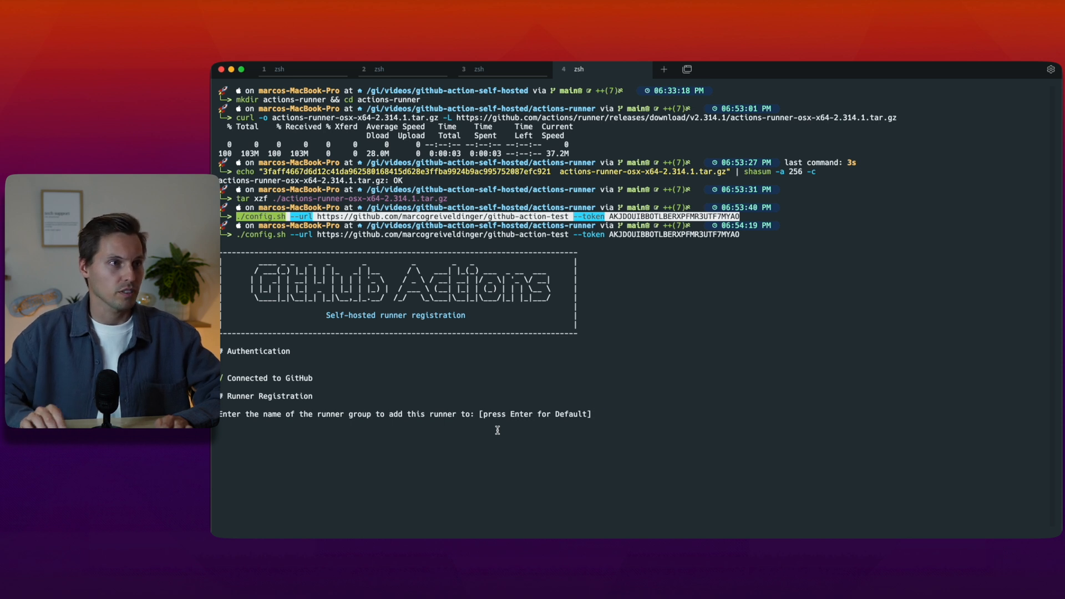
{"action": "key", "text": "Return"}
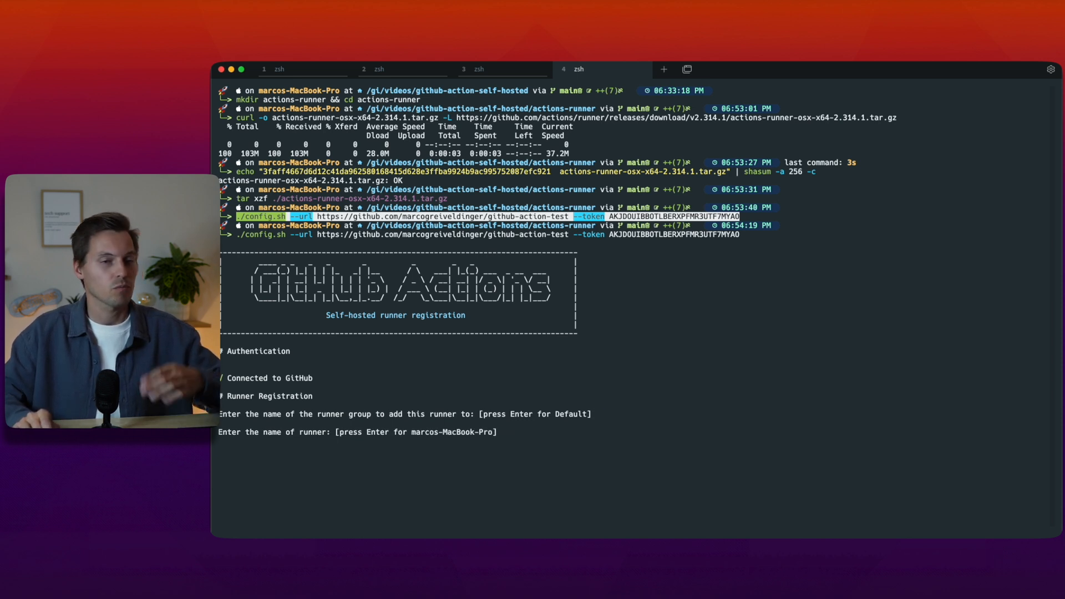
{"action": "key", "text": "Return"}
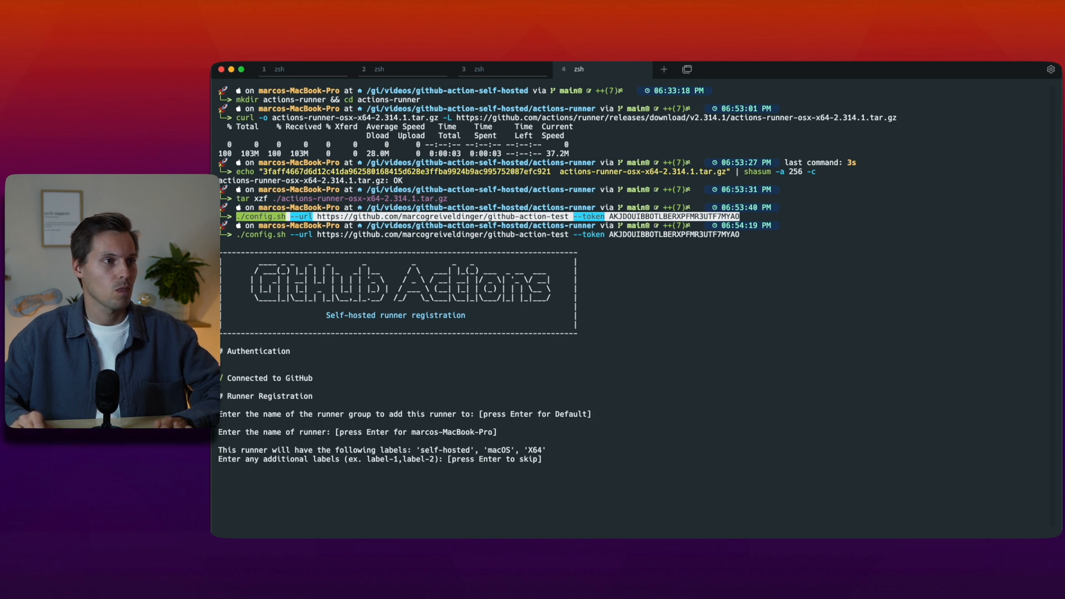
{"action": "key", "text": "Return"}
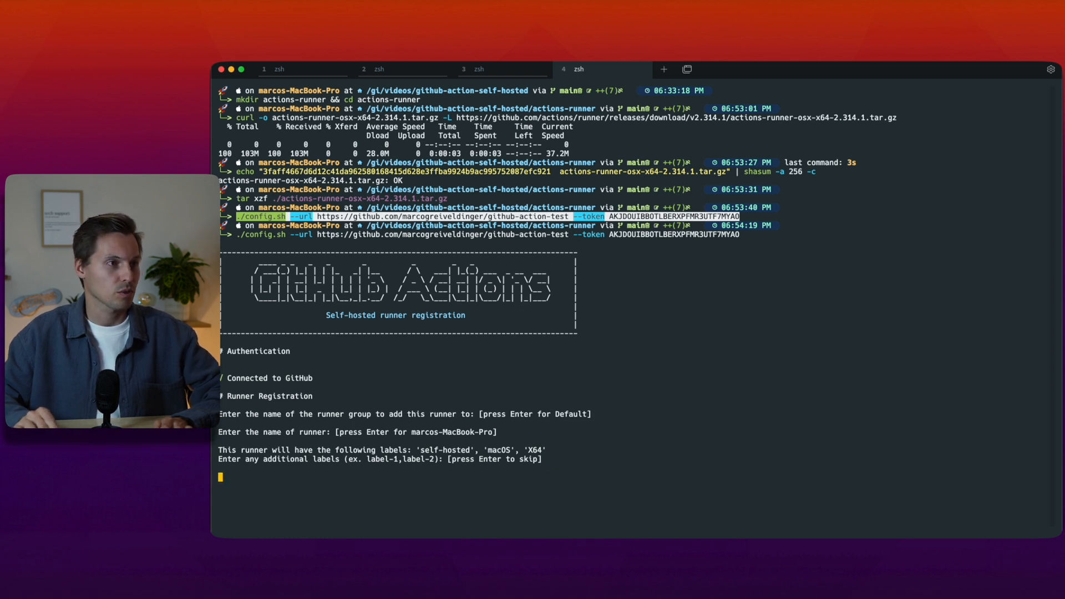
{"action": "key", "text": "Return"}
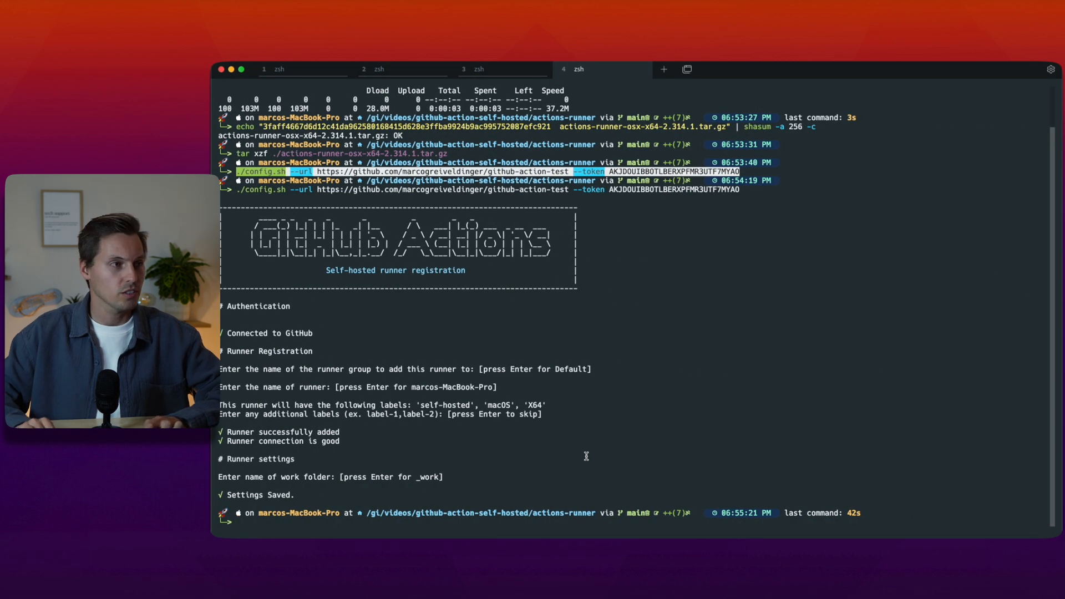
{"action": "type", "text": "./run.sh"}
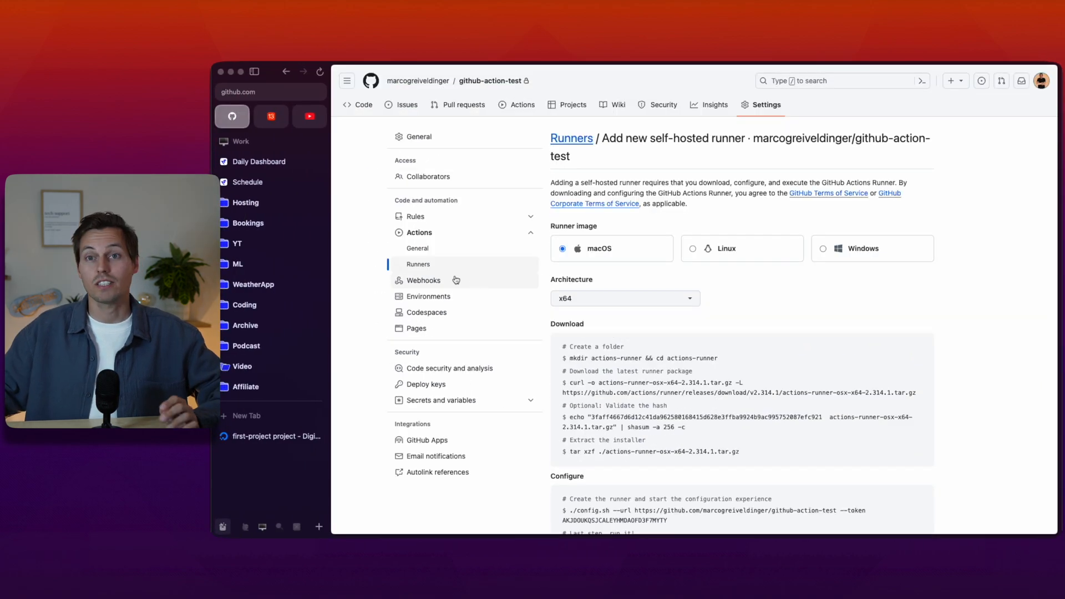
- View the runners list showing the idle macOS runner labelled self-hosted, macOS, X64
{"action": "left_click", "coordinate": [418, 248]}
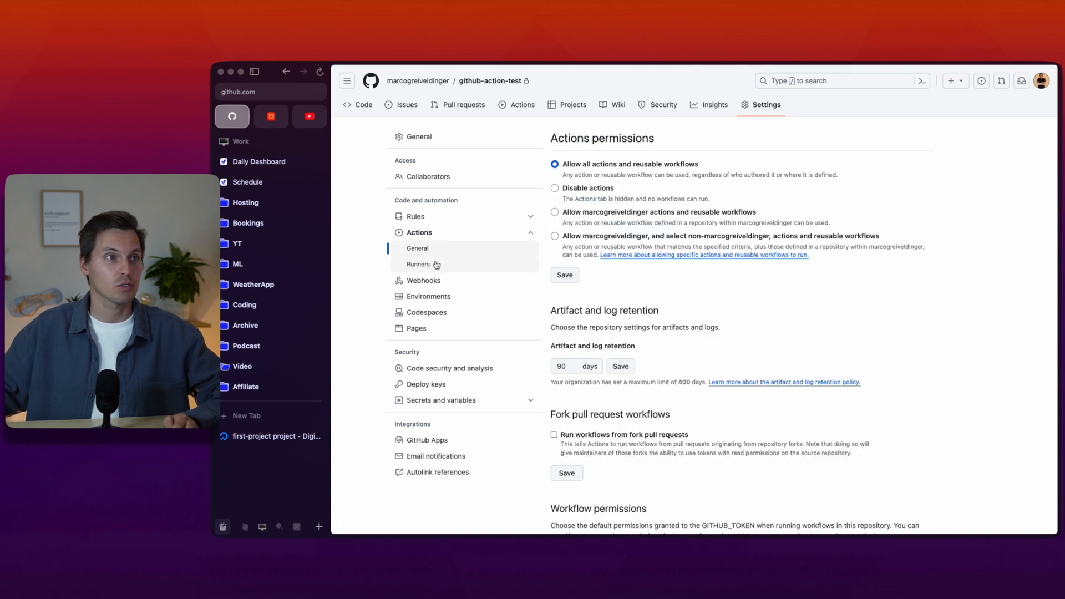
{"action": "left_click", "coordinate": [419, 264]}
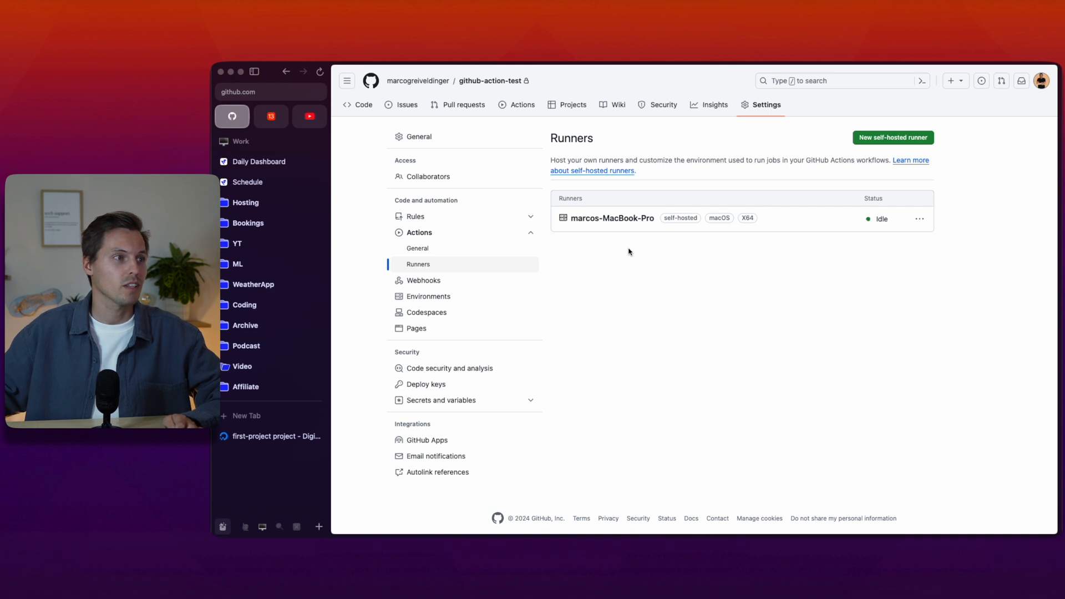
{"action": "left_click", "coordinate": [270, 436]}
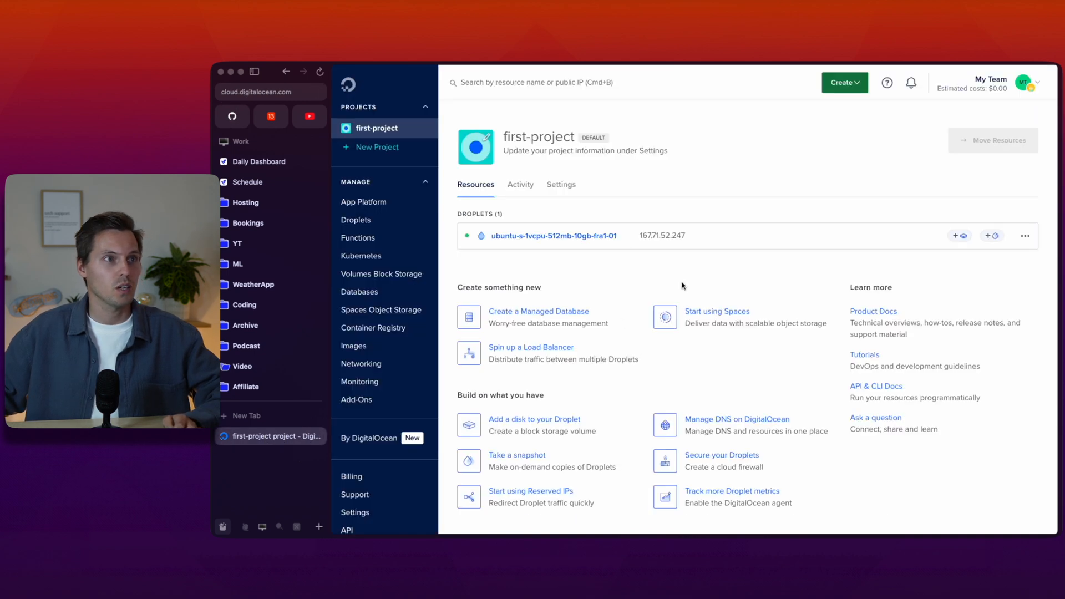
{"action": "mouse_move", "coordinate": [684, 235]}
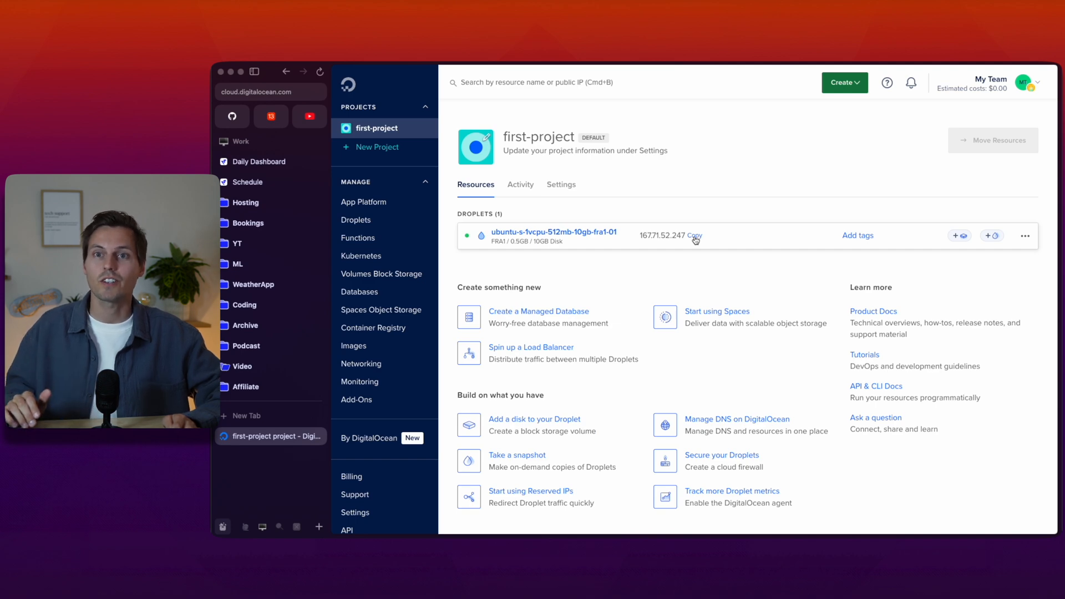
{"action": "mouse_move", "coordinate": [692, 260]}
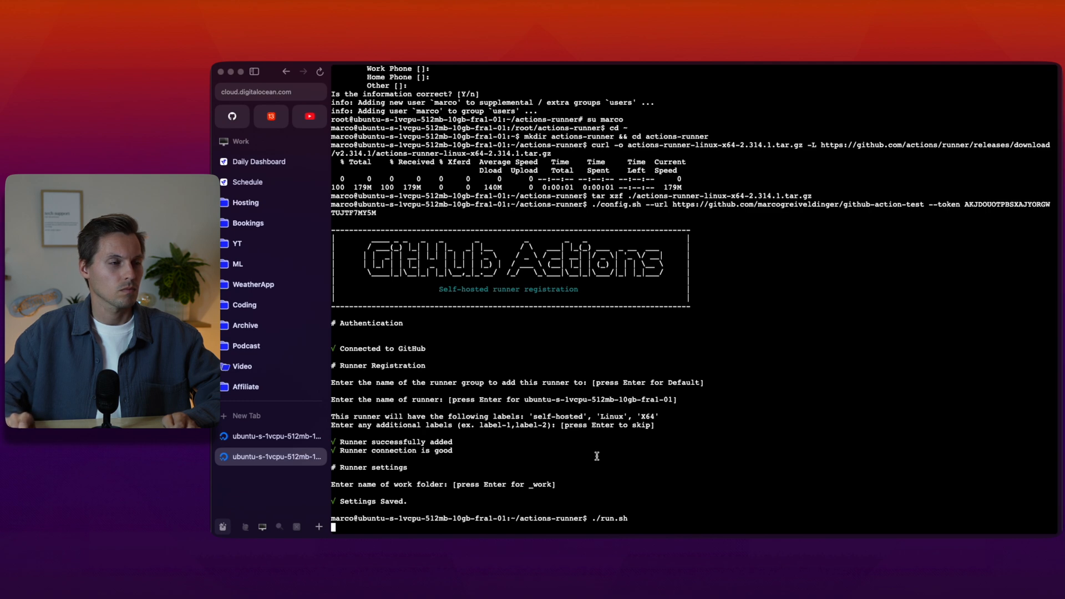
- Return to GitHub's Linux add-runner page after registering the droplet's Linux runner
{"action": "left_click", "coordinate": [232, 116]}
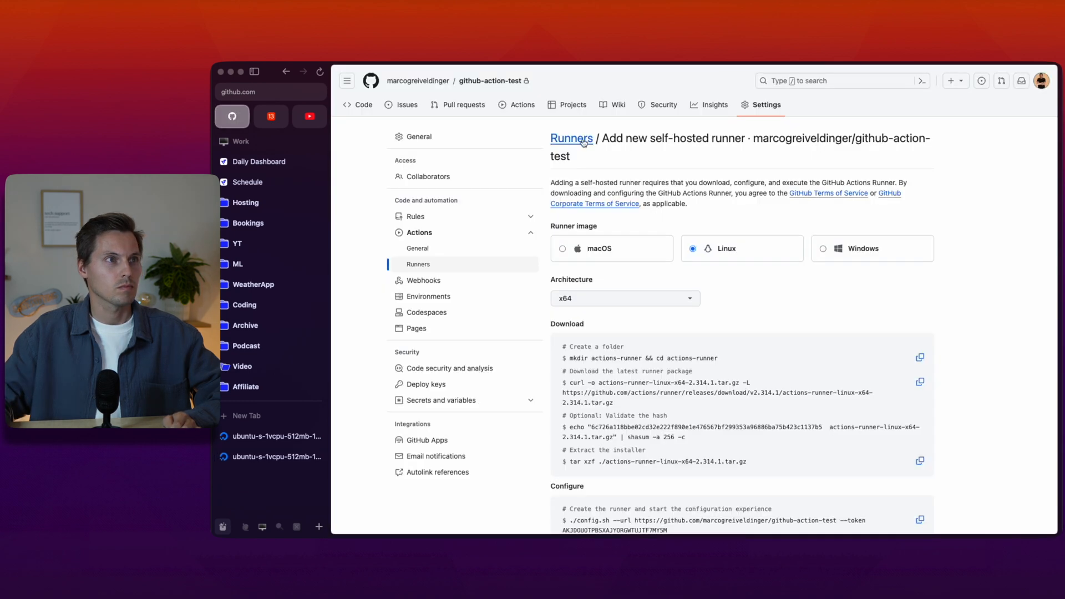
- Confirm the Mac and Ubuntu droplet runners are idle, then go to the repository's main page
{"action": "left_click", "coordinate": [572, 138]}
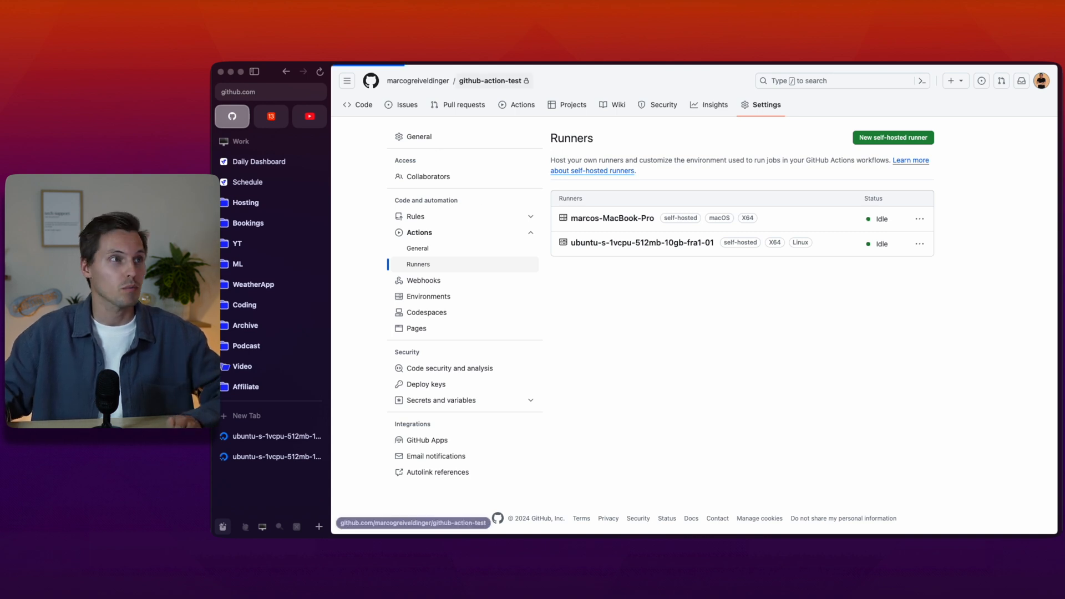
{"action": "left_click", "coordinate": [358, 105]}
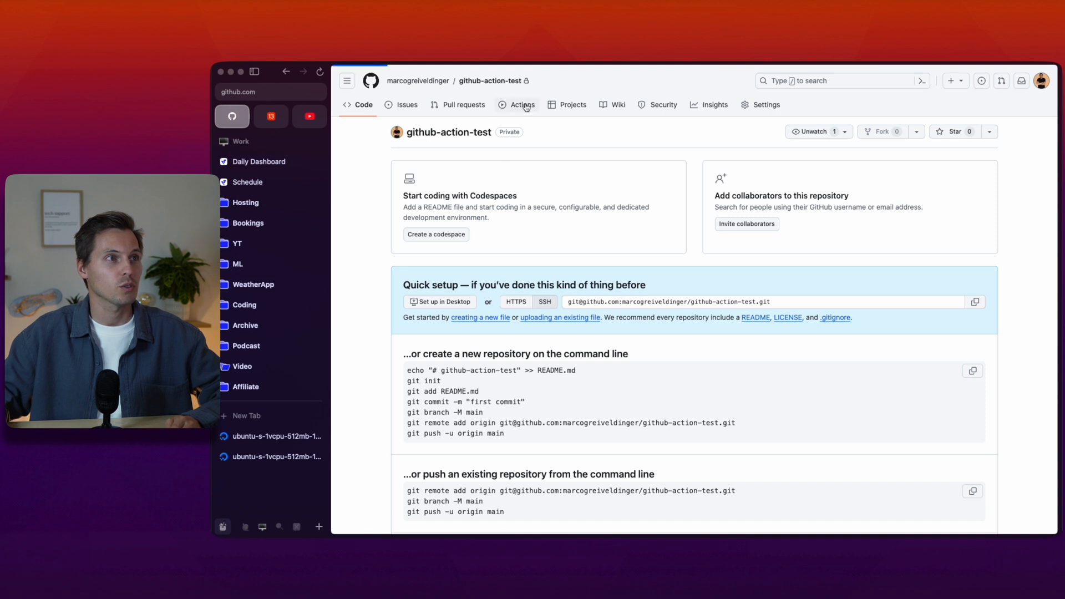
- Edit blank.yml so its build job runs on self-hosted instead of ubuntu-latest
{"action": "left_click", "coordinate": [521, 105]}
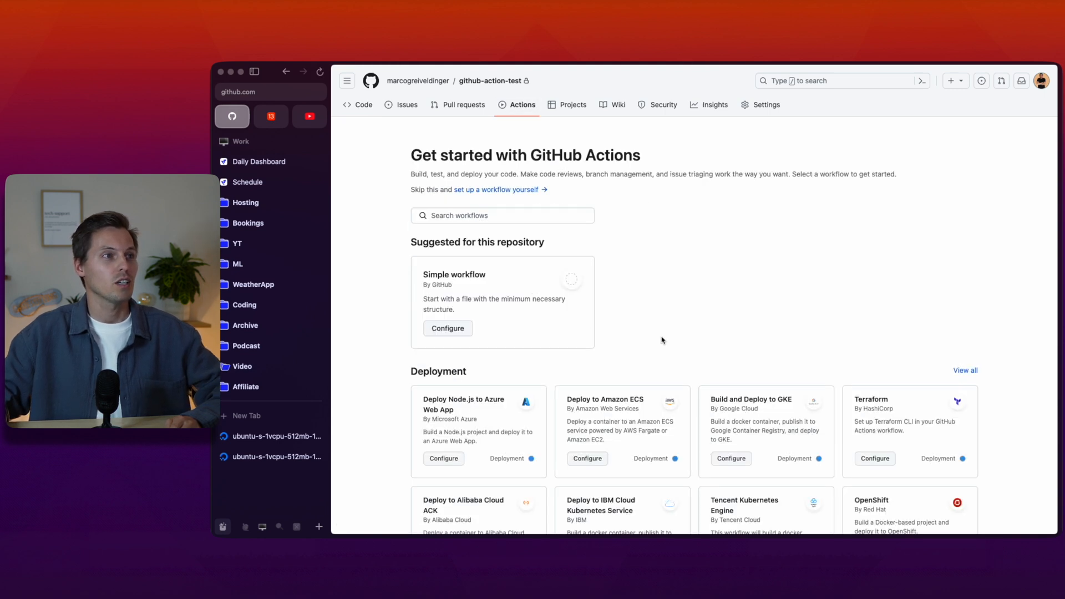
{"action": "mouse_move", "coordinate": [447, 329]}
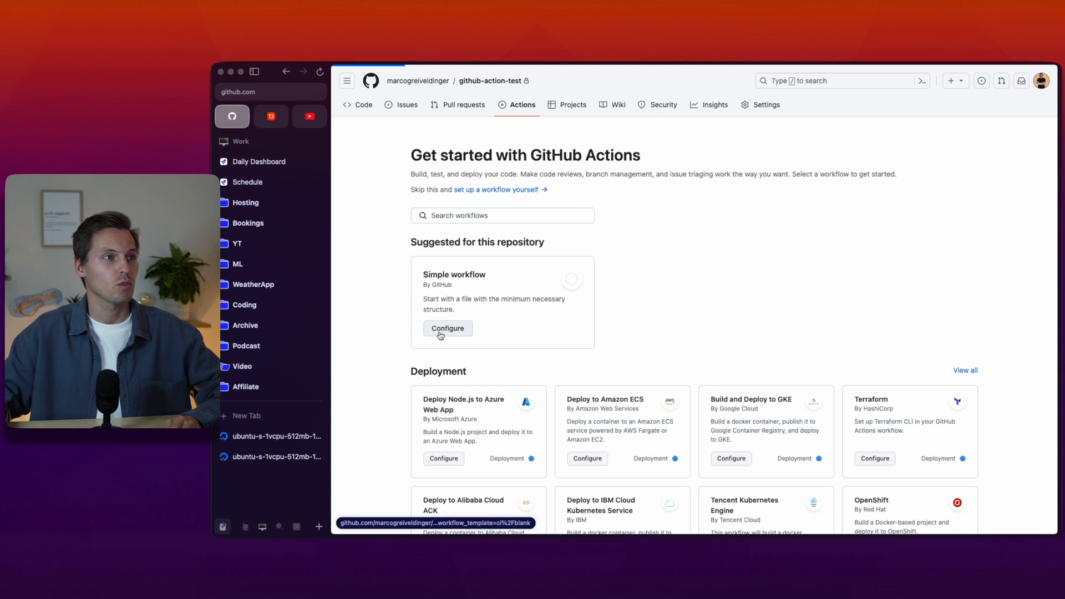
{"action": "left_click", "coordinate": [448, 328]}
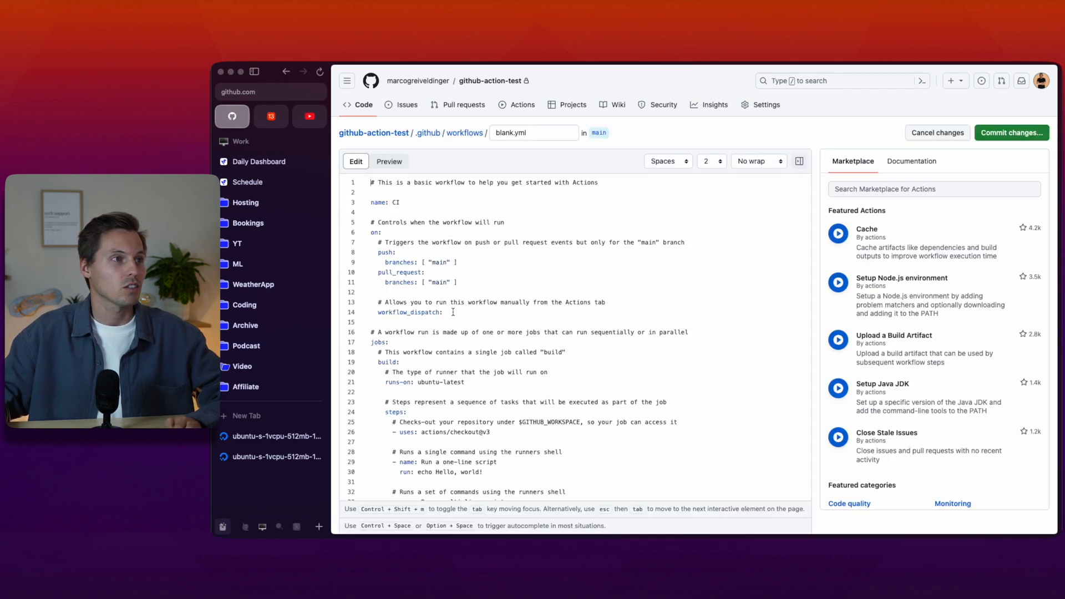
{"action": "scroll", "scroll_direction": "down", "scroll_amount": 3}
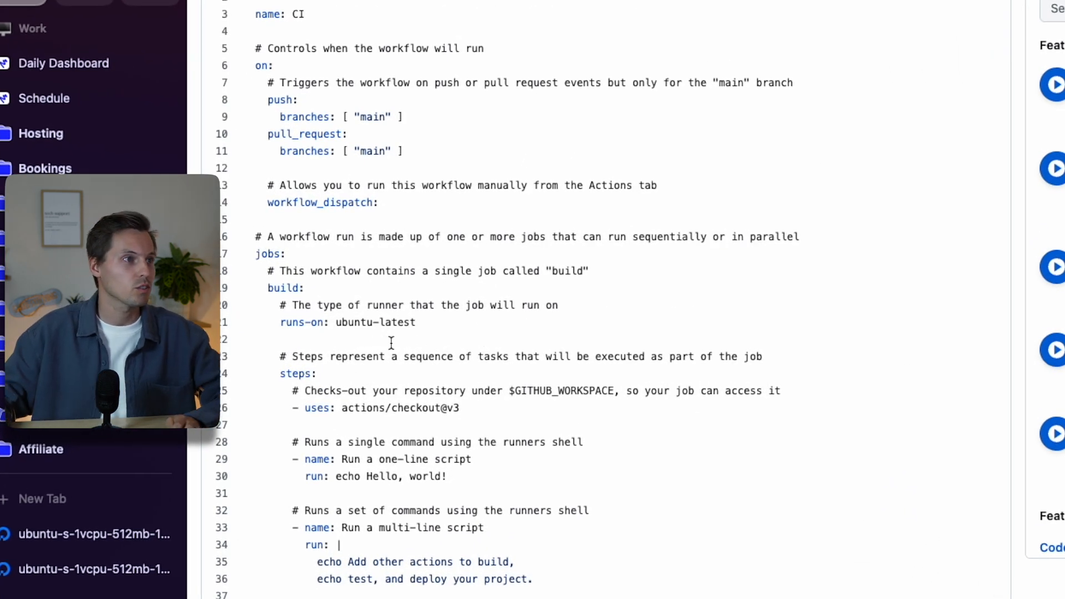
{"action": "double_click", "coordinate": [374, 322]}
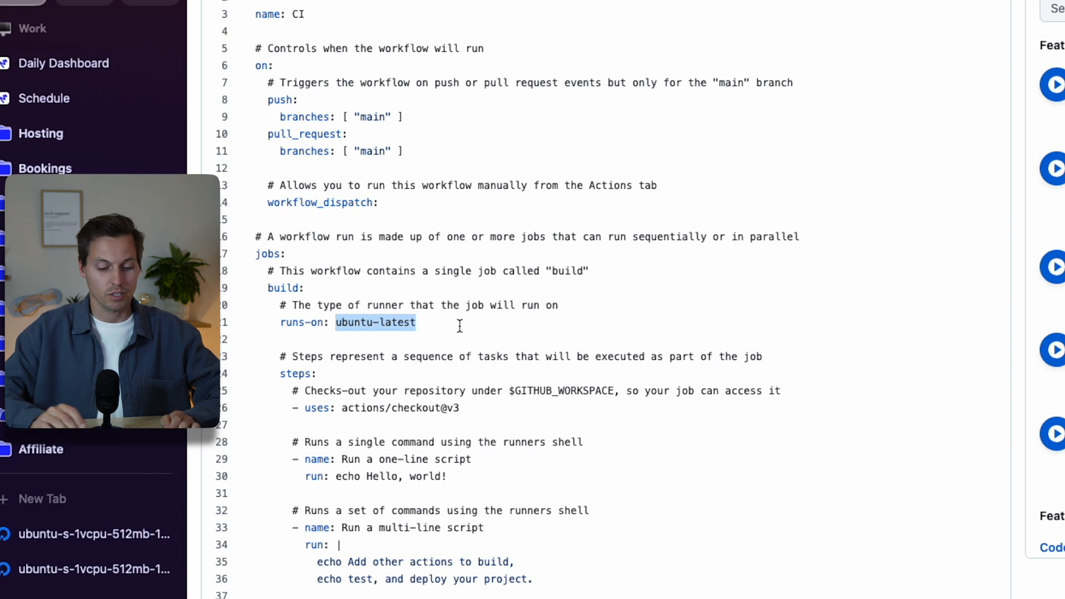
{"action": "type", "text": "self-ho"}
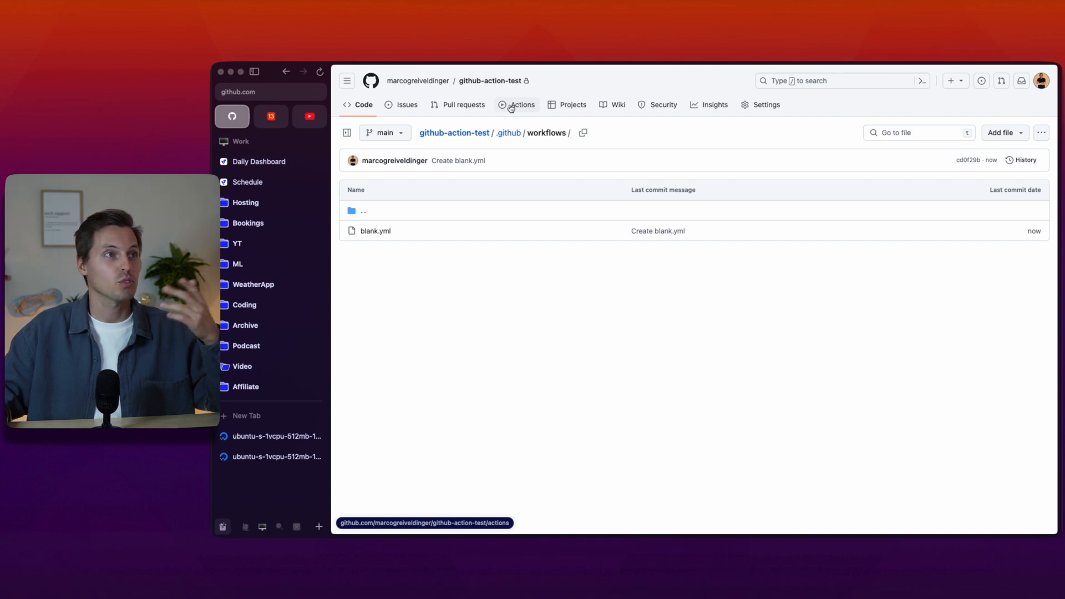
- Open the Create blank.yml run and expand its setup, one-line and multi-line script logs
{"action": "left_click", "coordinate": [520, 105]}
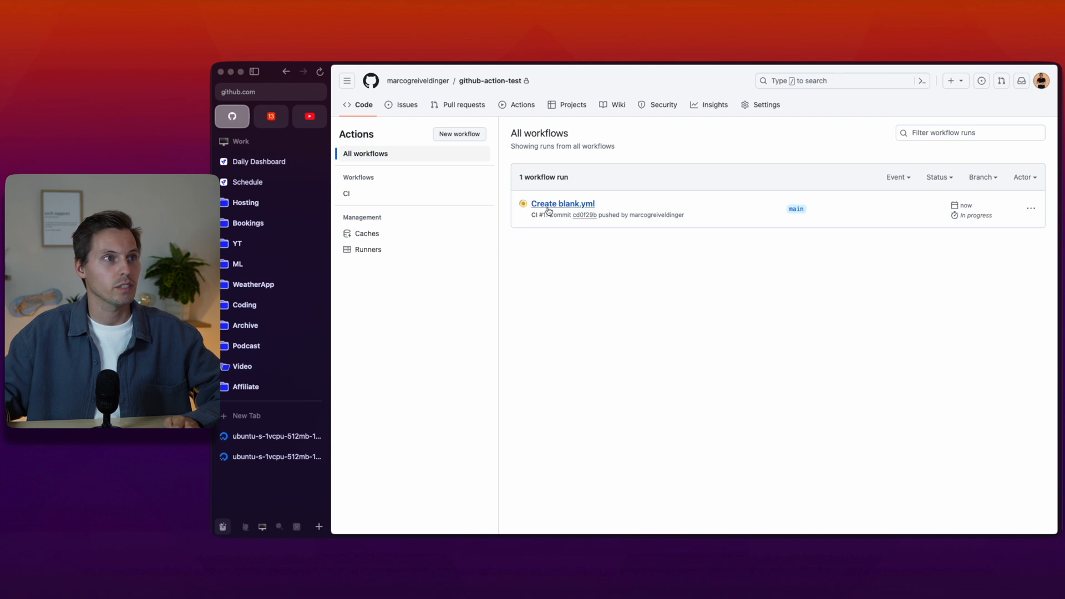
{"action": "mouse_move", "coordinate": [562, 204]}
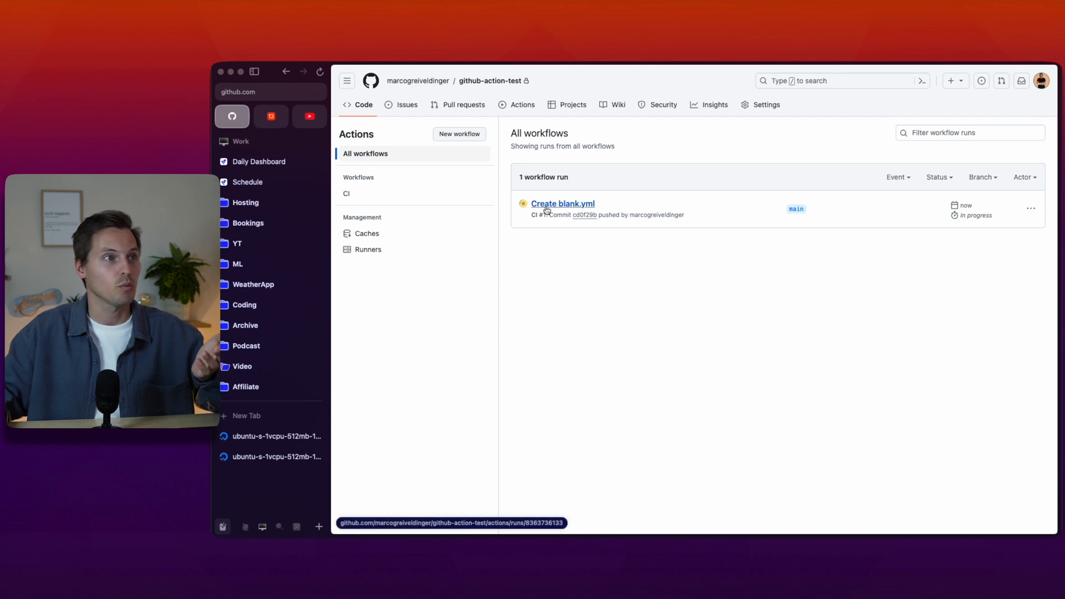
{"action": "left_click", "coordinate": [562, 204]}
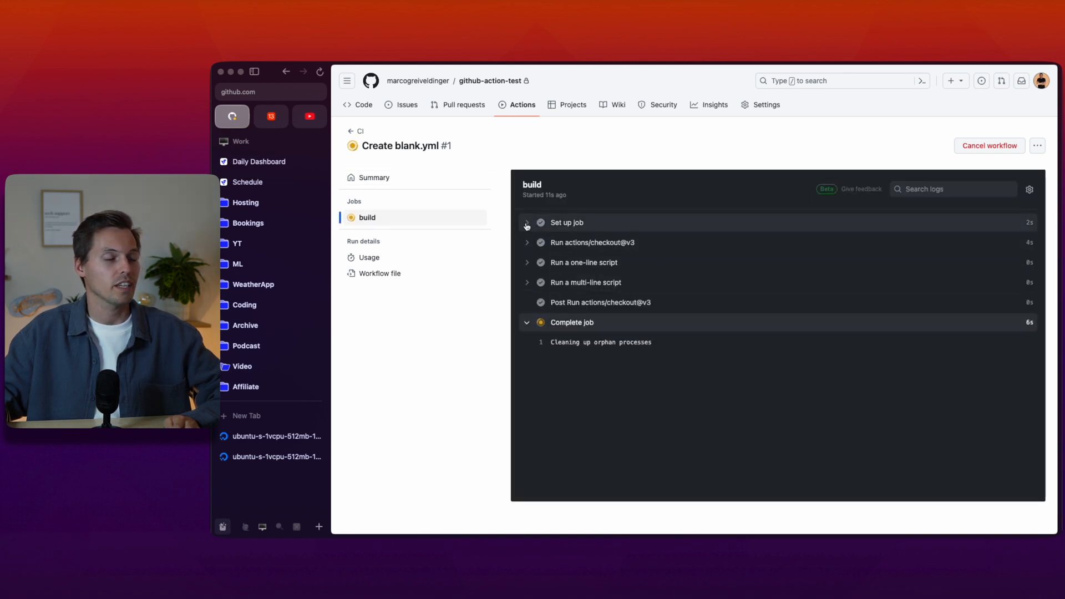
{"action": "left_click", "coordinate": [528, 222]}
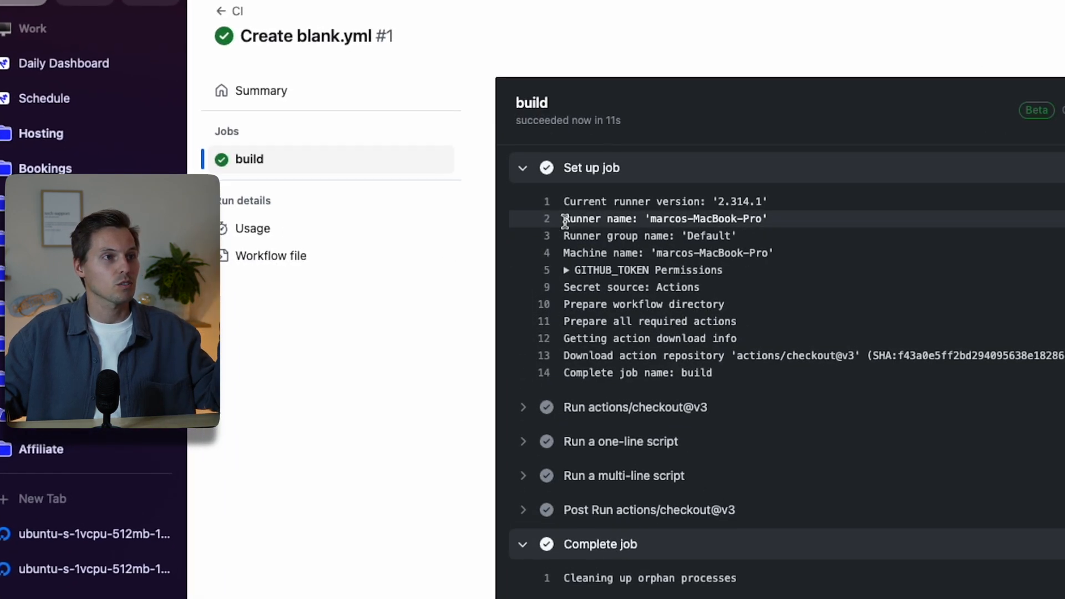
{"action": "mouse_move", "coordinate": [787, 223]}
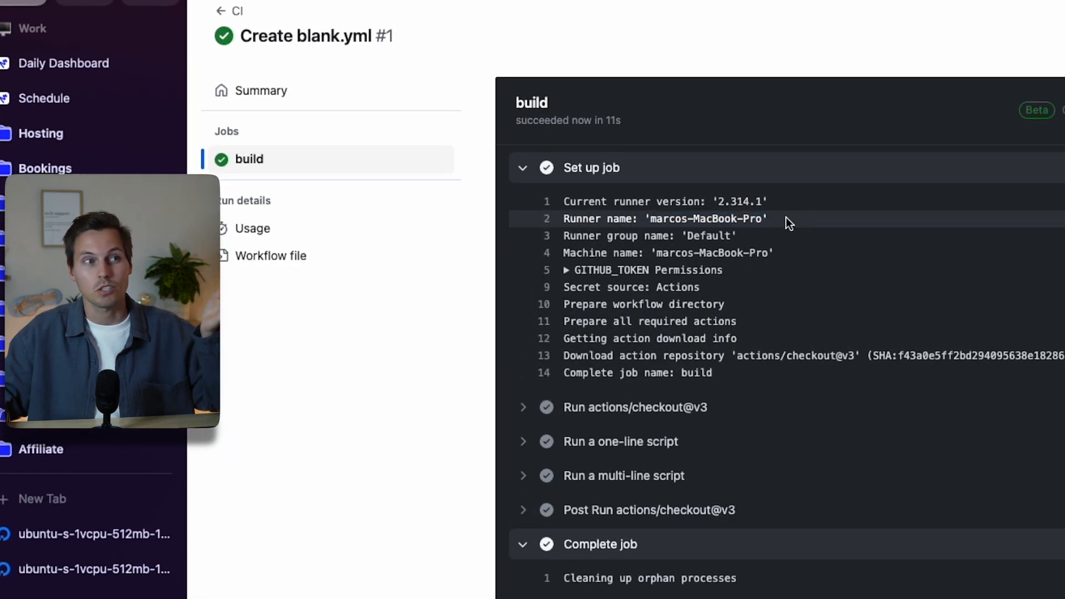
{"action": "mouse_move", "coordinate": [579, 278]}
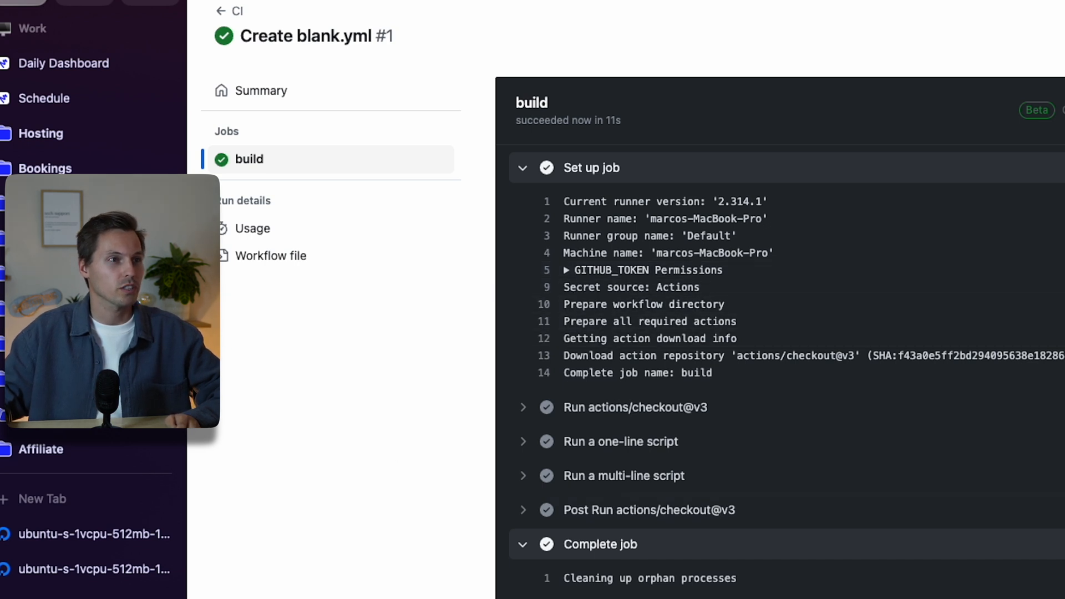
{"action": "mouse_move", "coordinate": [538, 449]}
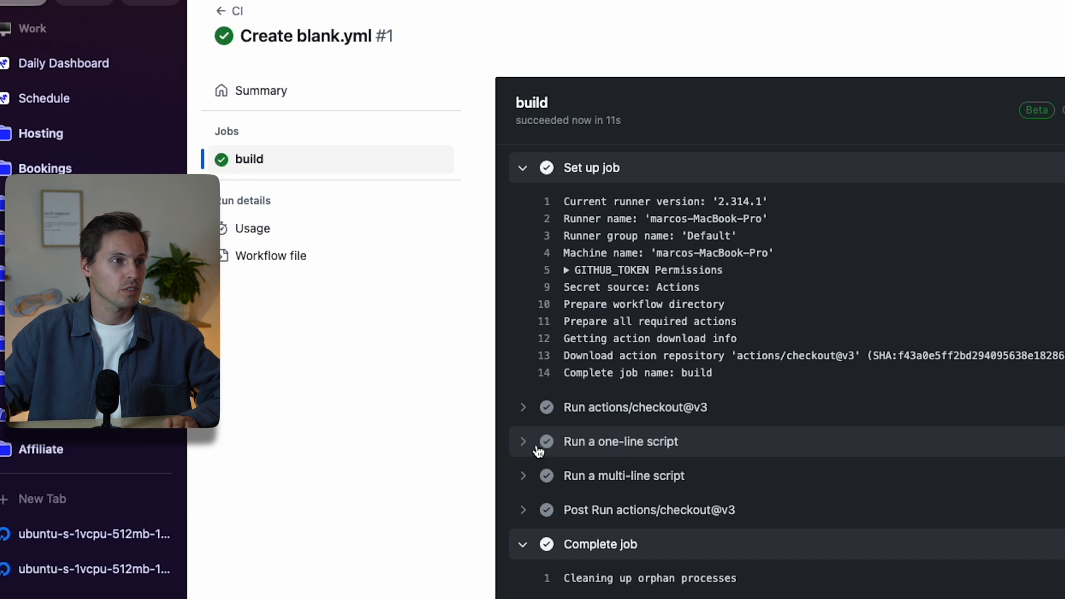
{"action": "left_click", "coordinate": [523, 442]}
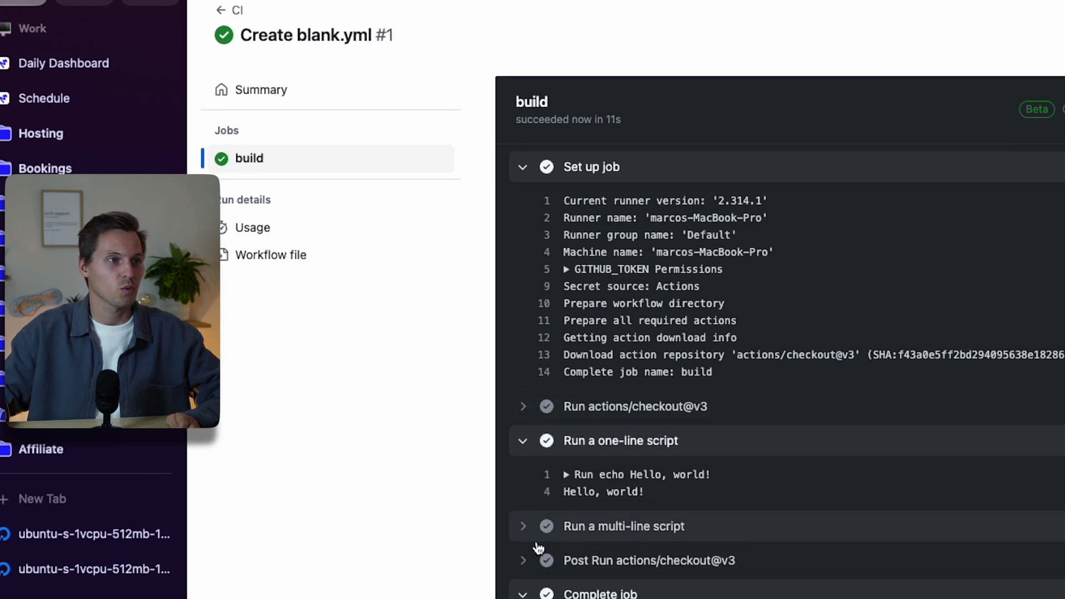
{"action": "left_click", "coordinate": [523, 526]}
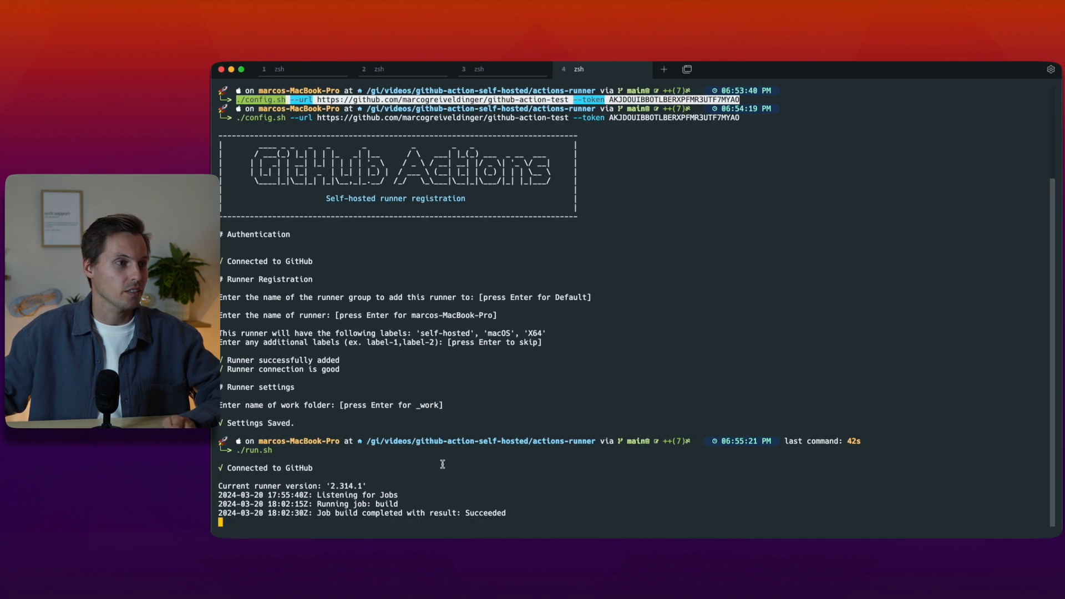
{"action": "mouse_move", "coordinate": [378, 503]}
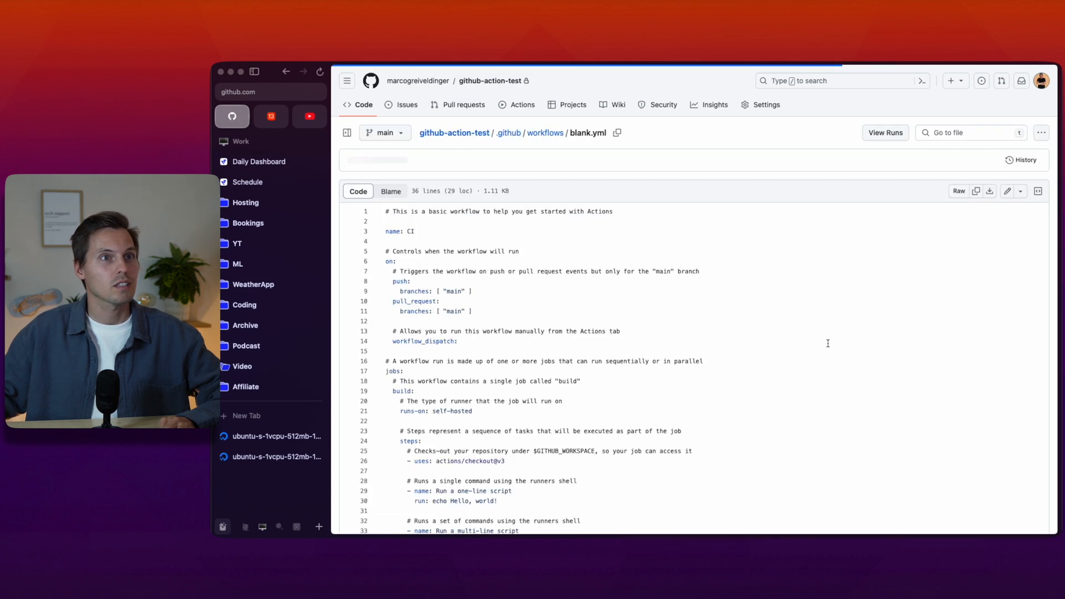
- Change runs-on in blank.yml from self-hosted to Linux, checking the server's labels, and commit
{"action": "left_click", "coordinate": [1008, 191]}
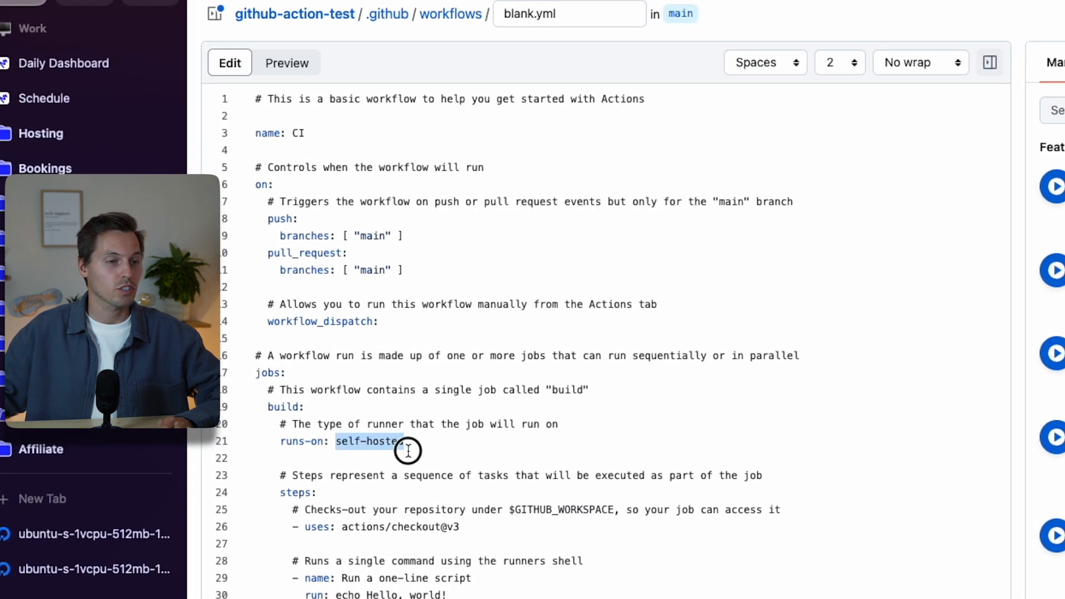
{"action": "type", "text": "linu"}
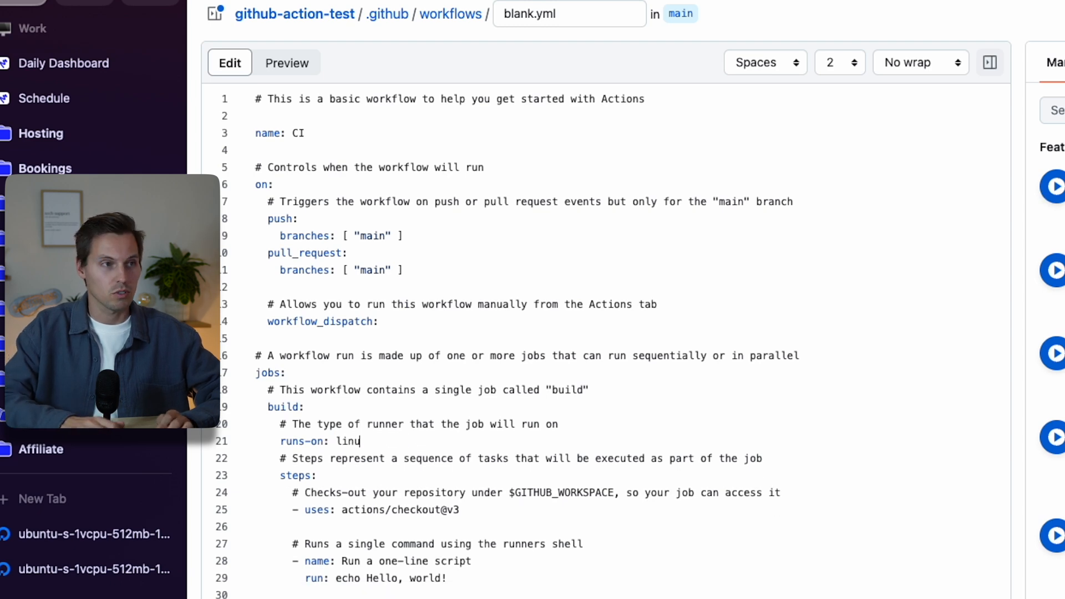
{"action": "left_click", "coordinate": [88, 570]}
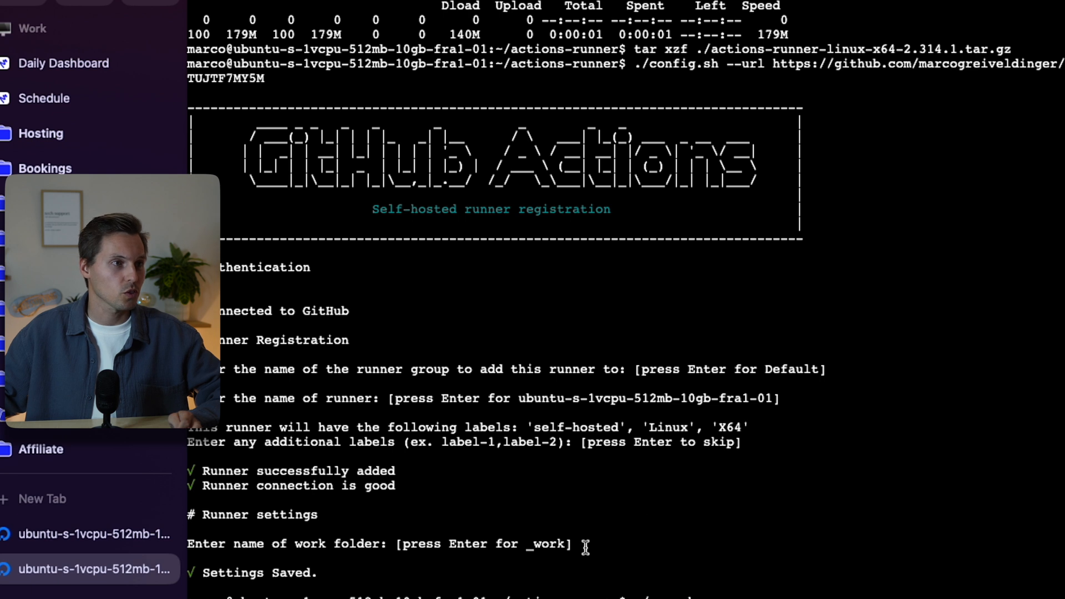
{"action": "mouse_move", "coordinate": [642, 430]}
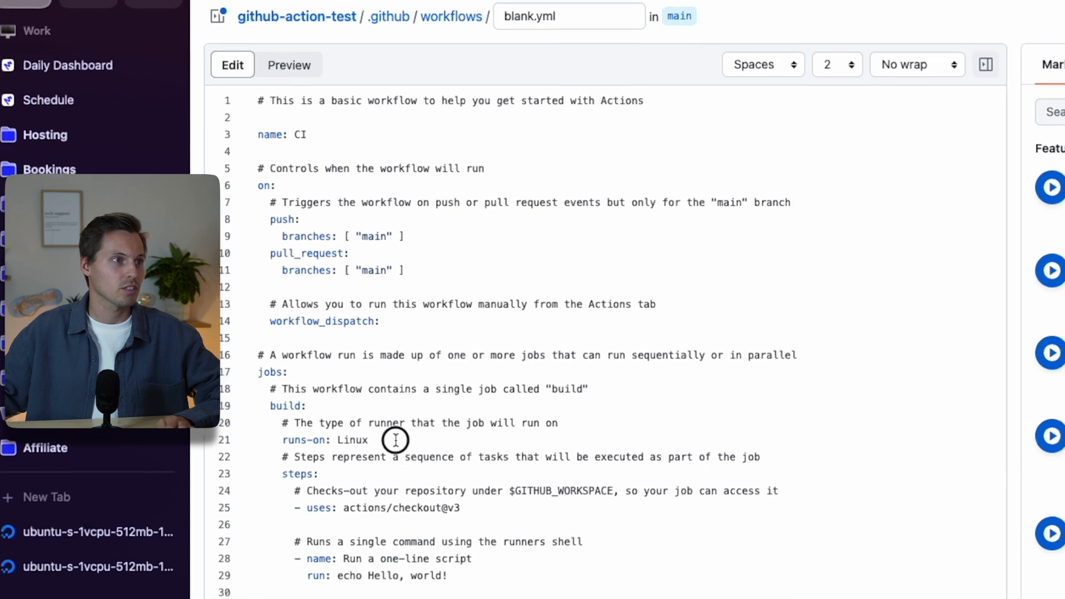
{"action": "left_click", "coordinate": [1012, 132]}
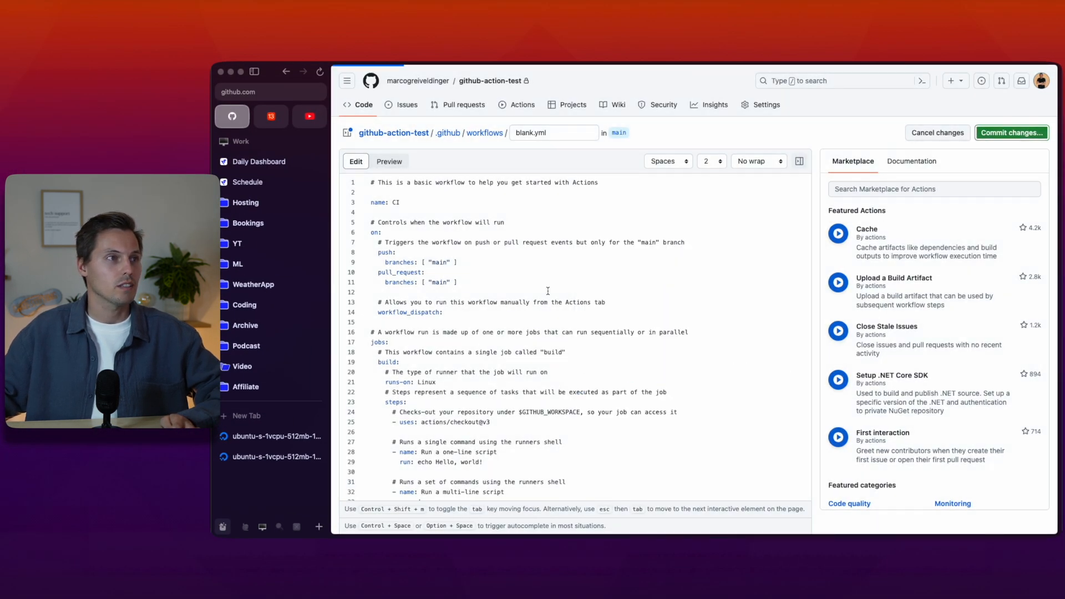
{"action": "left_click", "coordinate": [521, 105]}
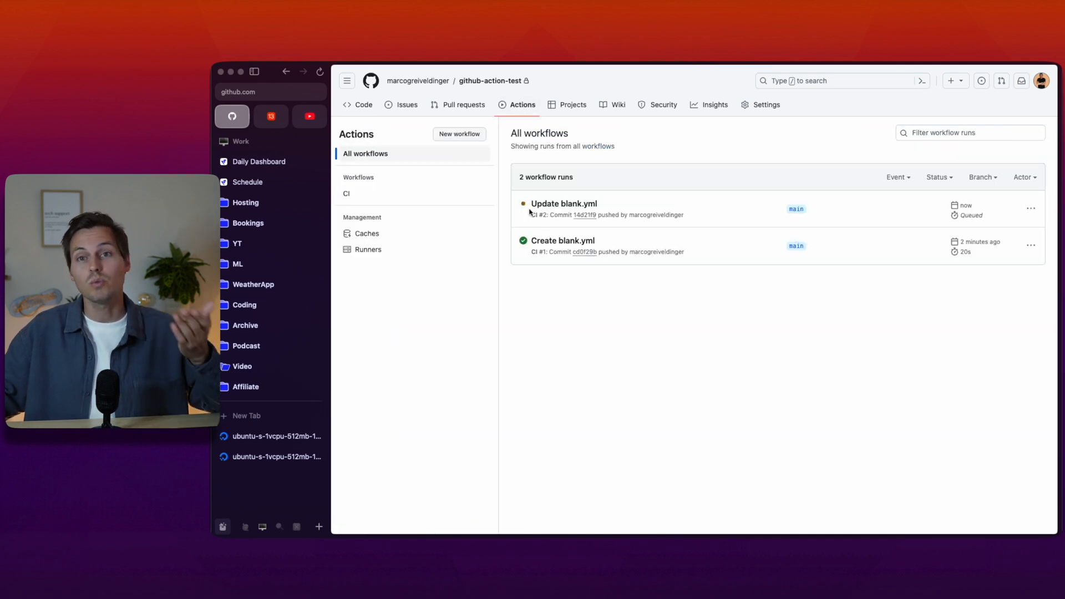
{"action": "mouse_move", "coordinate": [564, 203]}
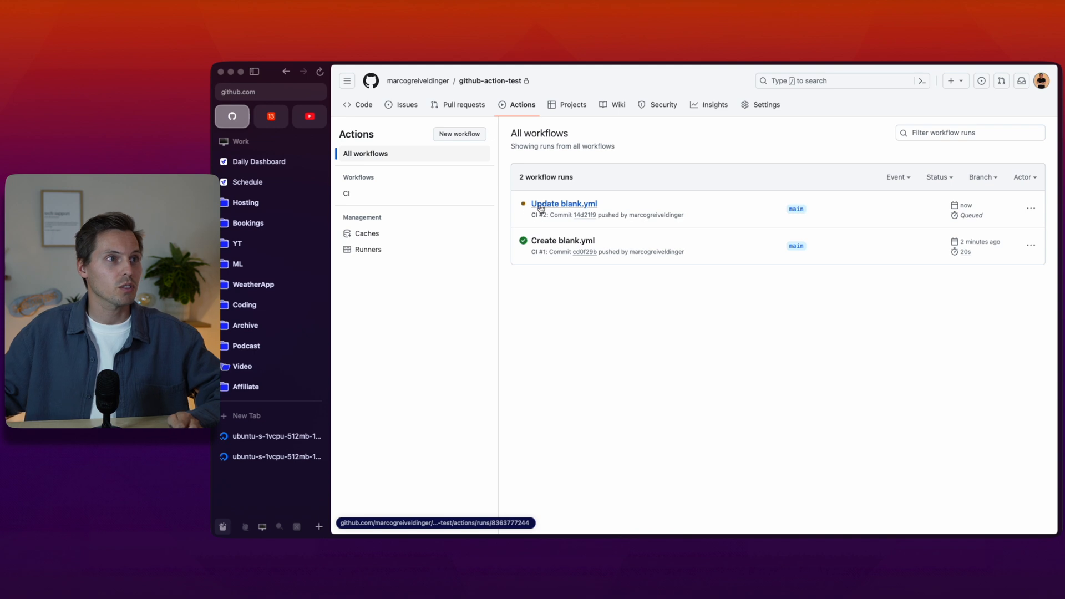
- Open the Update blank.yml #2 run to see it ran on the Ubuntu runner
{"action": "left_click", "coordinate": [563, 203]}
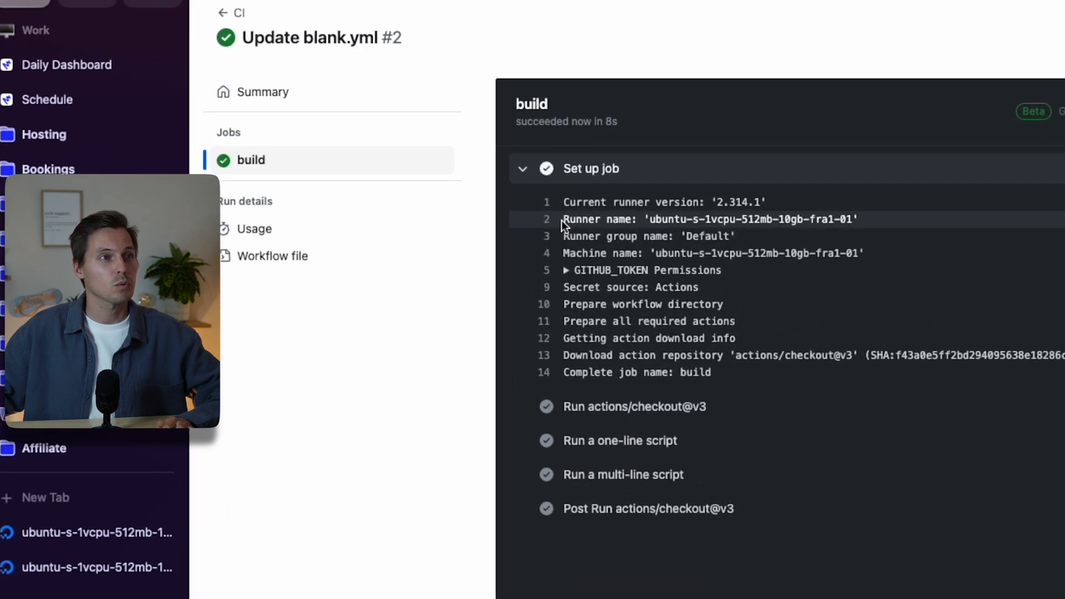
{"action": "mouse_move", "coordinate": [648, 219]}
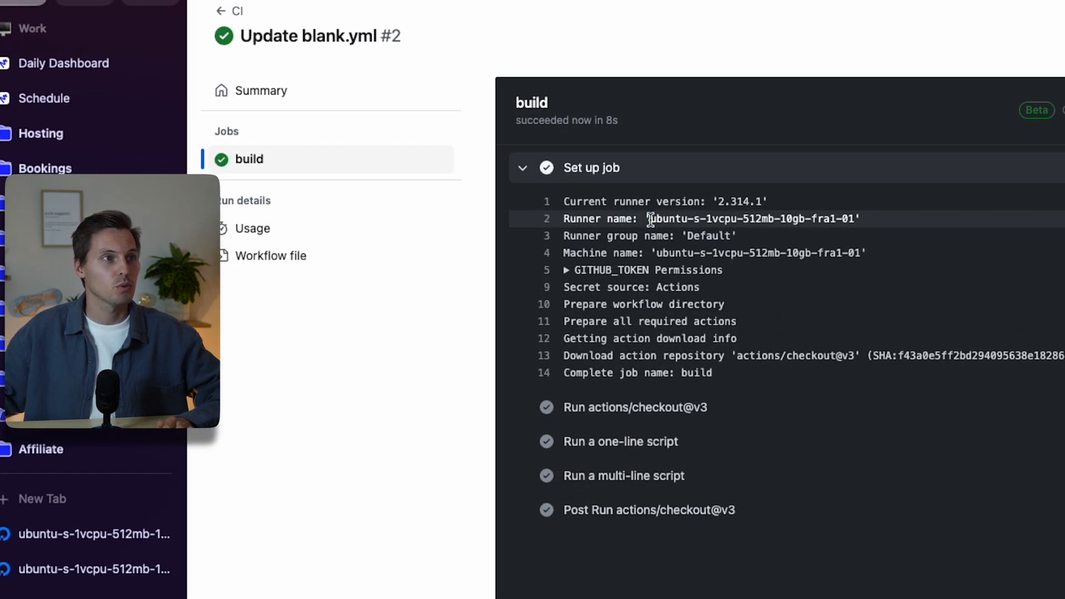
{"action": "mouse_move", "coordinate": [822, 238]}
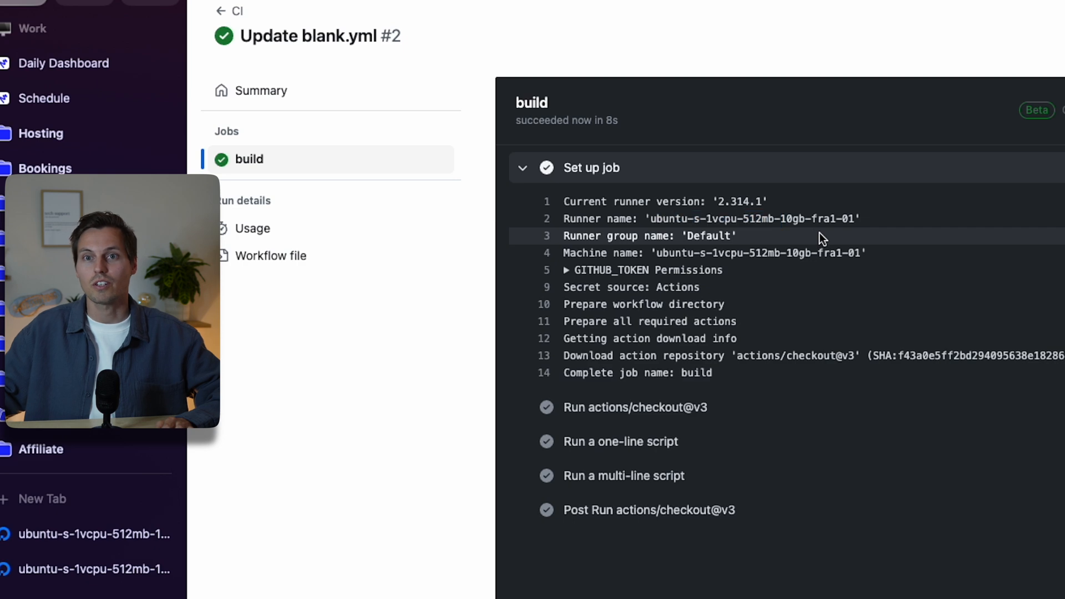